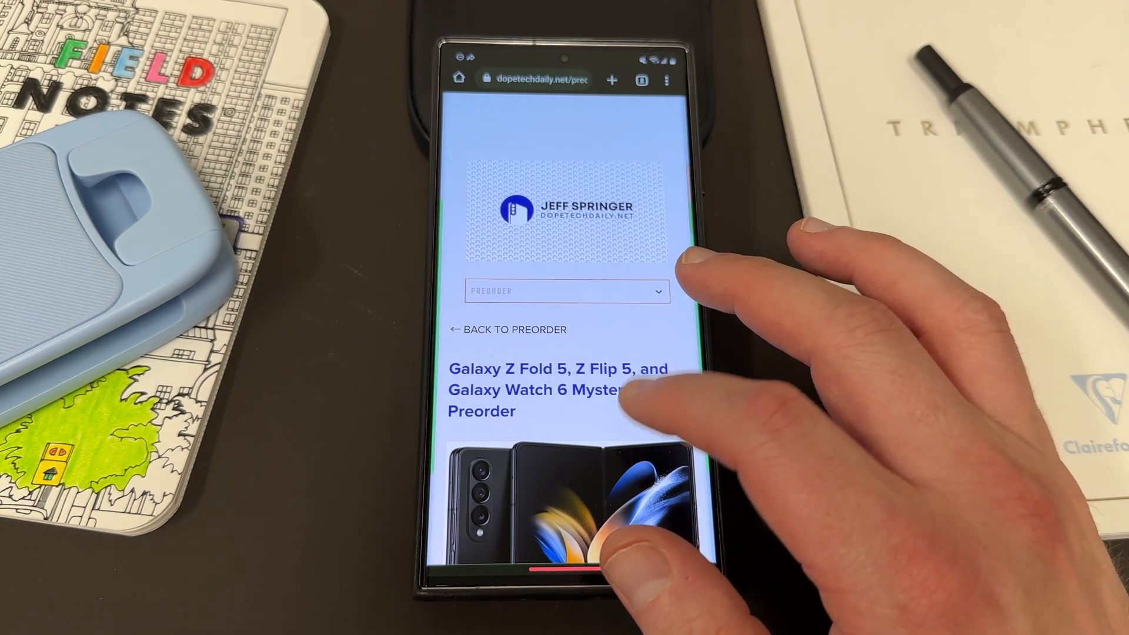
Select Z Fold 5 from the Size dropdown on the mystery box preorder page
{"action": "scroll", "scroll_direction": "down", "scroll_amount": 3}
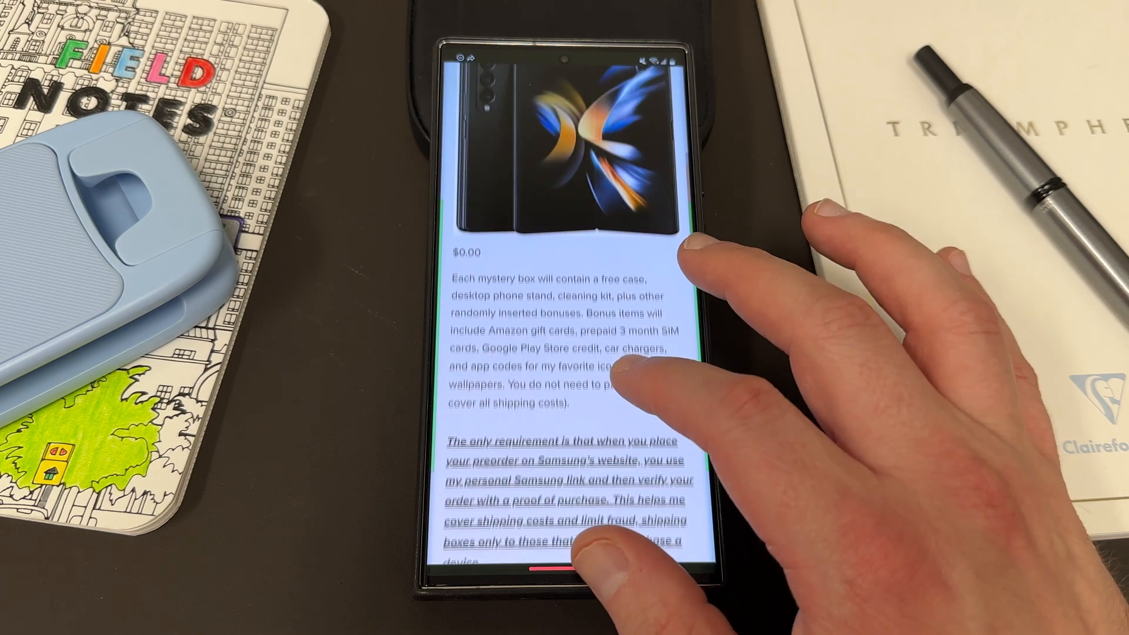
{"action": "scroll", "scroll_direction": "down", "scroll_amount": 3}
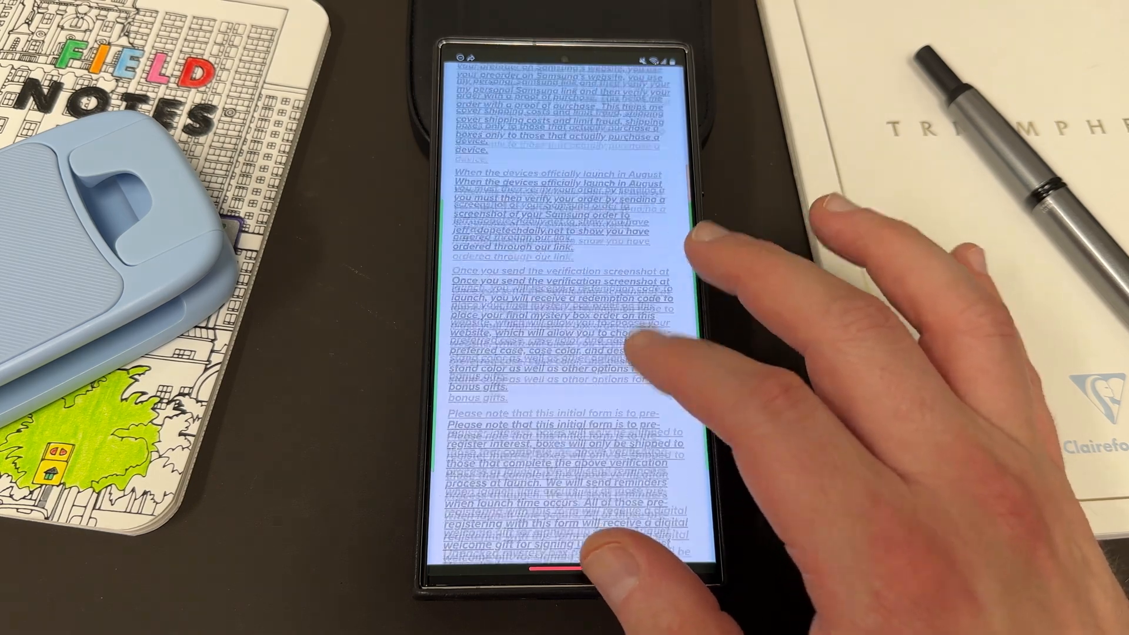
{"action": "scroll", "scroll_direction": "down", "scroll_amount": 3}
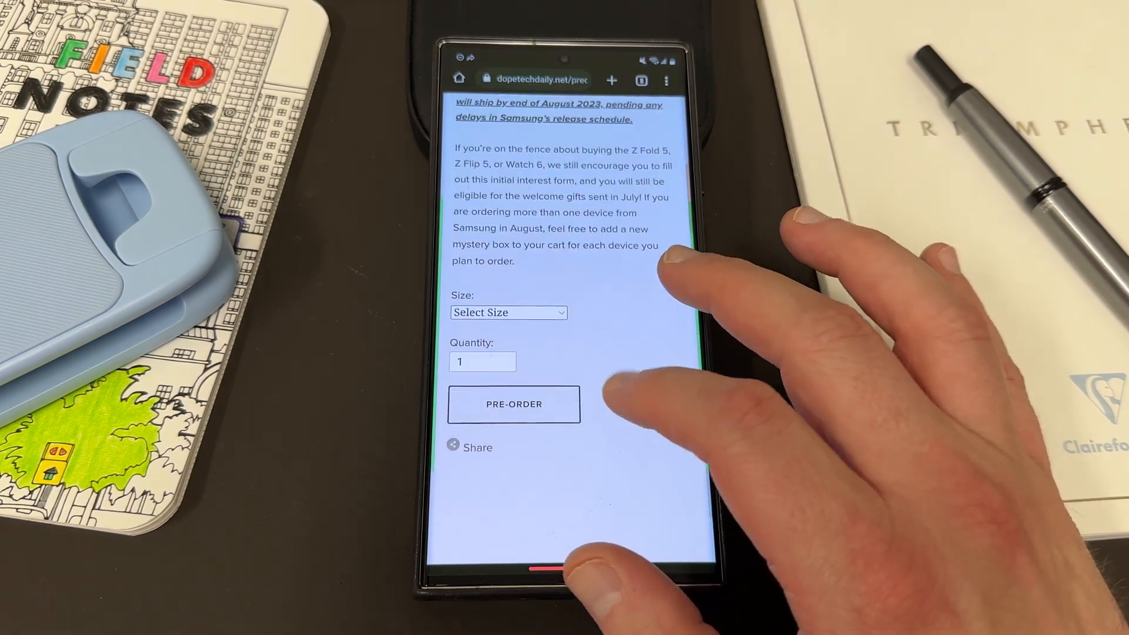
{"action": "left_click", "coordinate": [508, 313]}
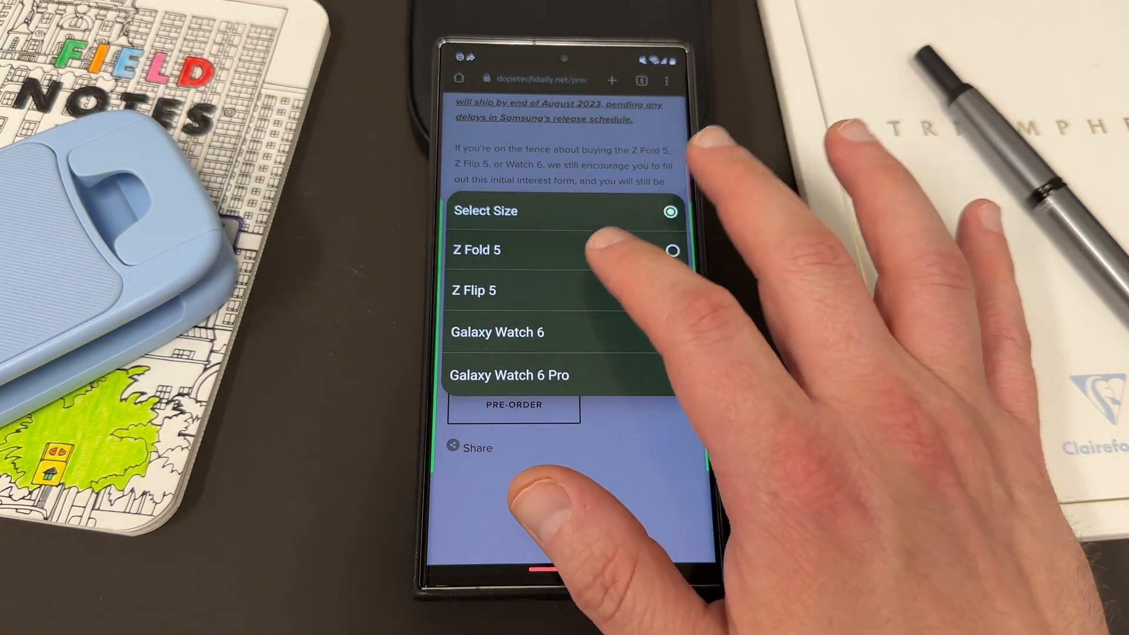
{"action": "left_click", "coordinate": [476, 250]}
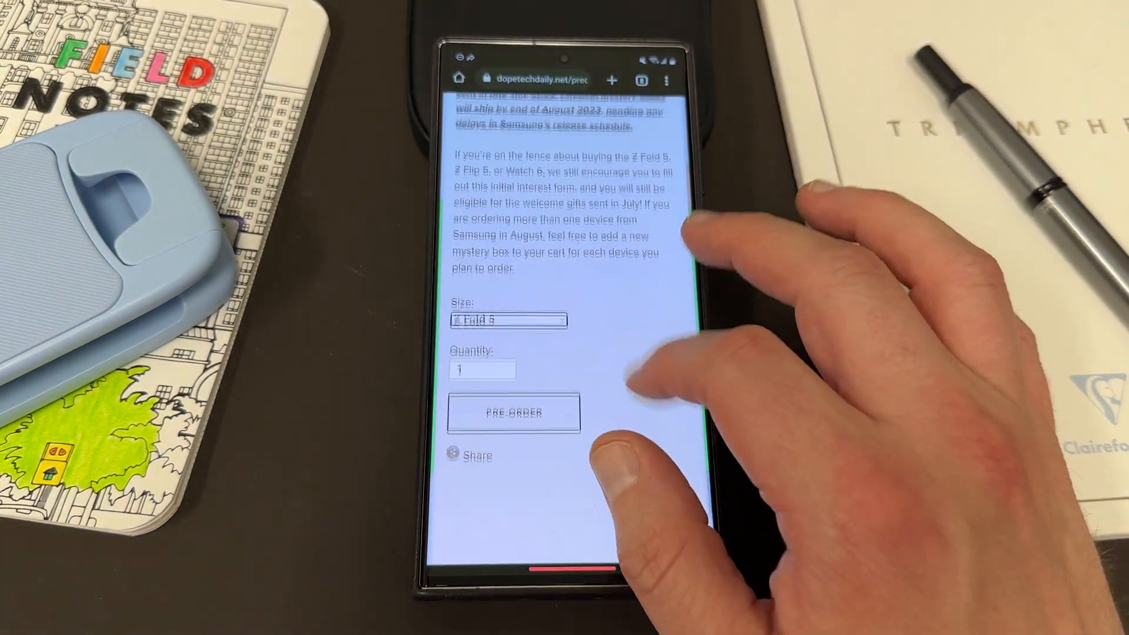
{"action": "scroll", "scroll_direction": "down", "scroll_amount": 3}
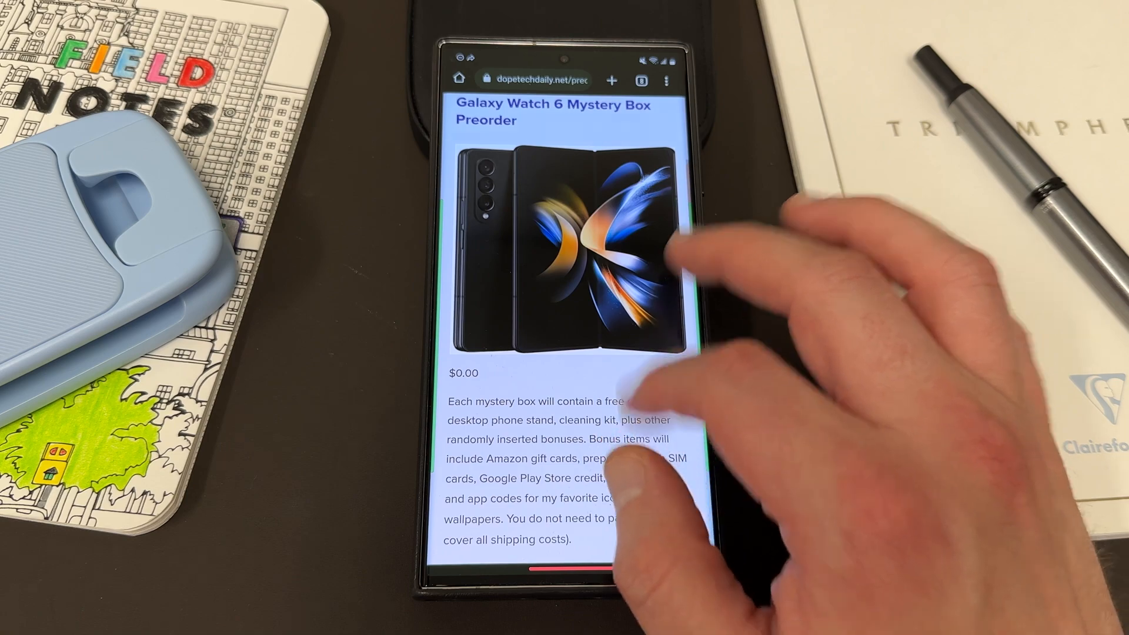
{"action": "scroll", "scroll_direction": "down", "scroll_amount": 3}
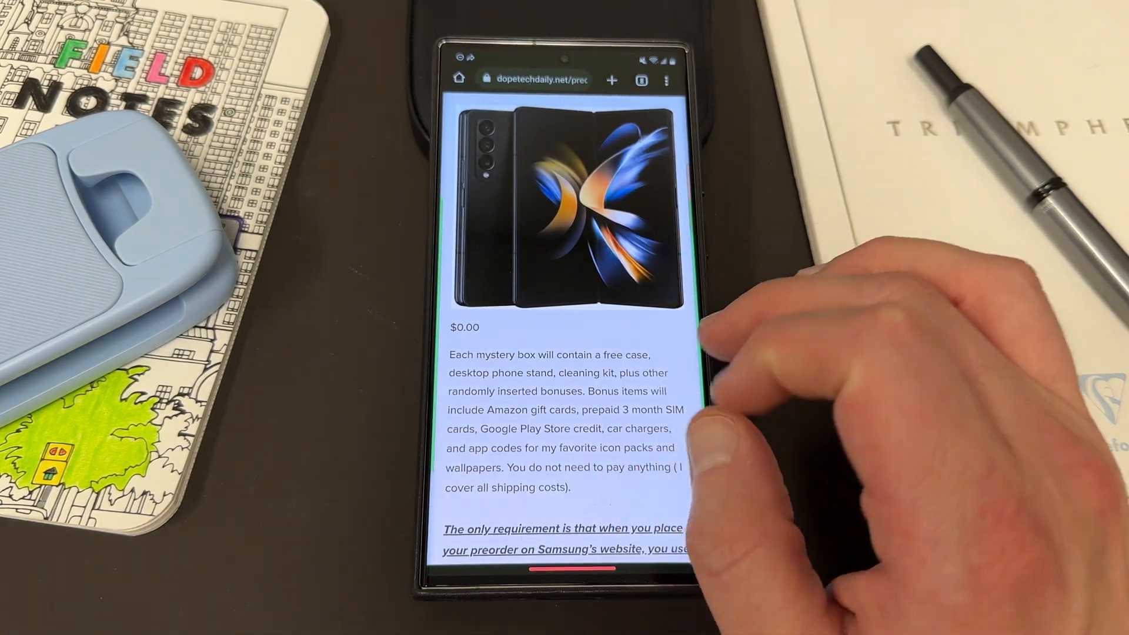
{"action": "scroll", "scroll_direction": "down", "scroll_amount": 3}
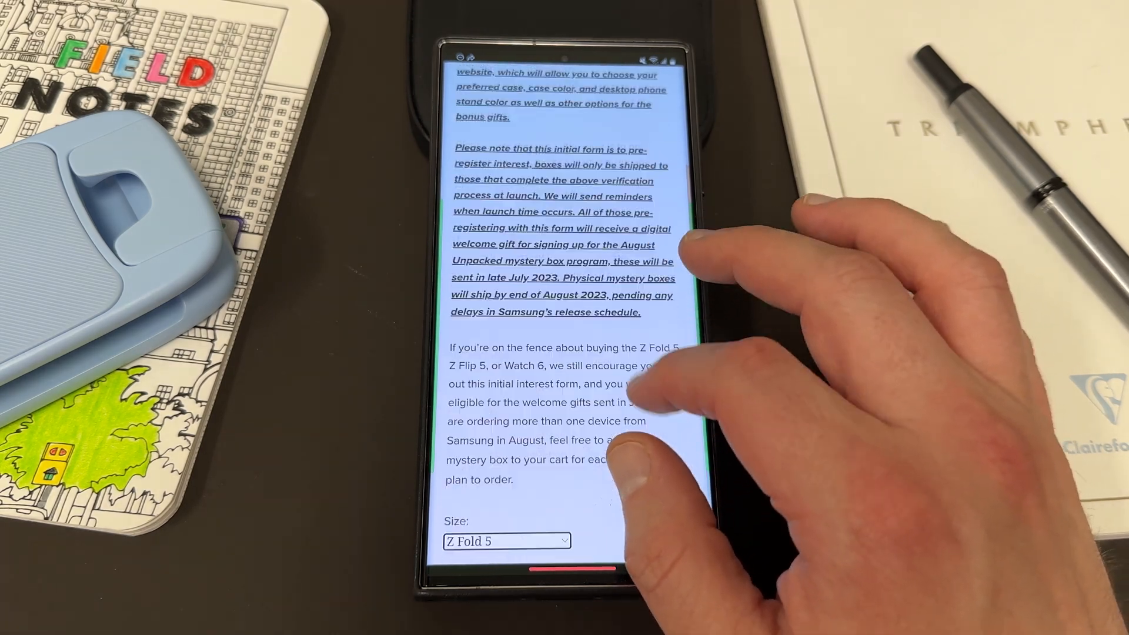
{"action": "scroll", "scroll_direction": "down", "scroll_amount": 3}
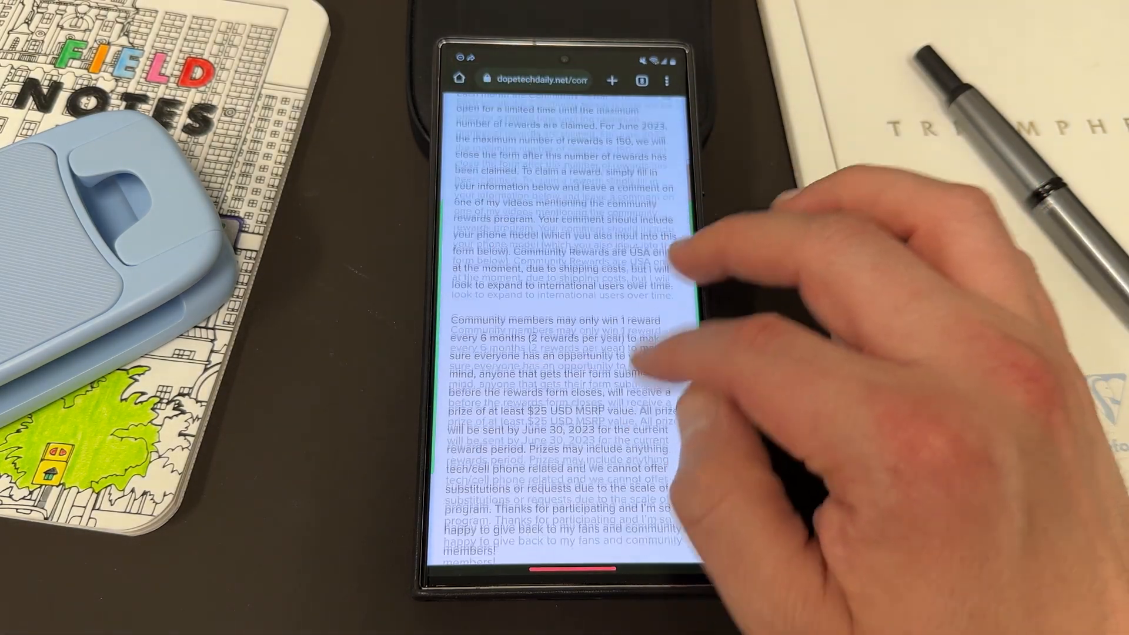
Read the Community Rewards Rules down to the Name/Email form, then go to the home screen
{"action": "scroll", "scroll_direction": "down", "scroll_amount": 3}
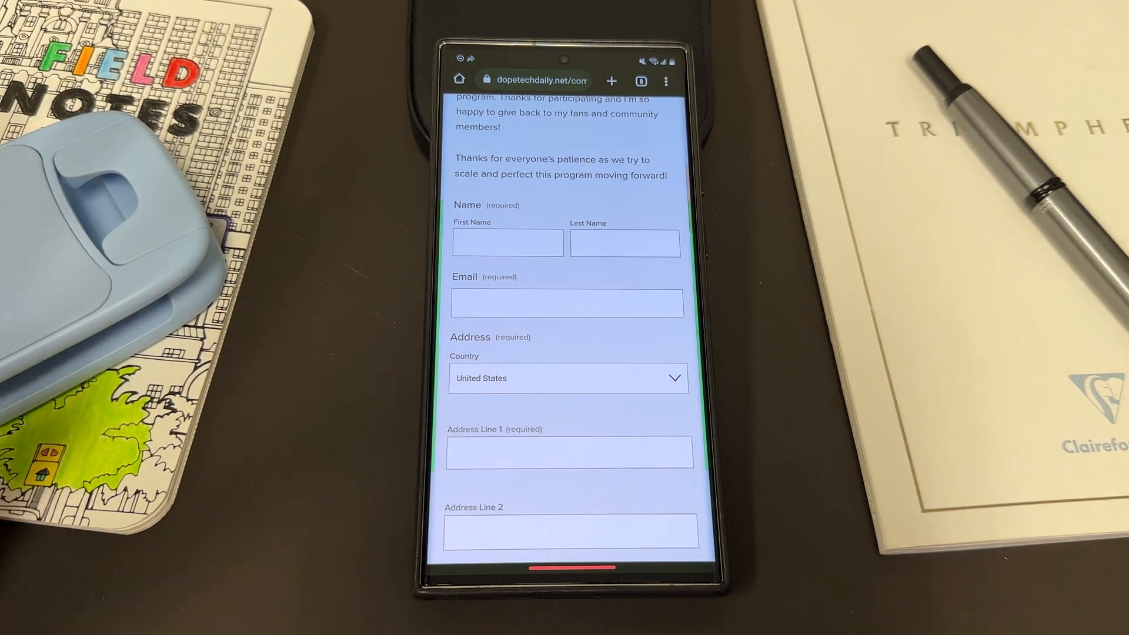
{"action": "scroll", "scroll_direction": "down", "scroll_amount": 3}
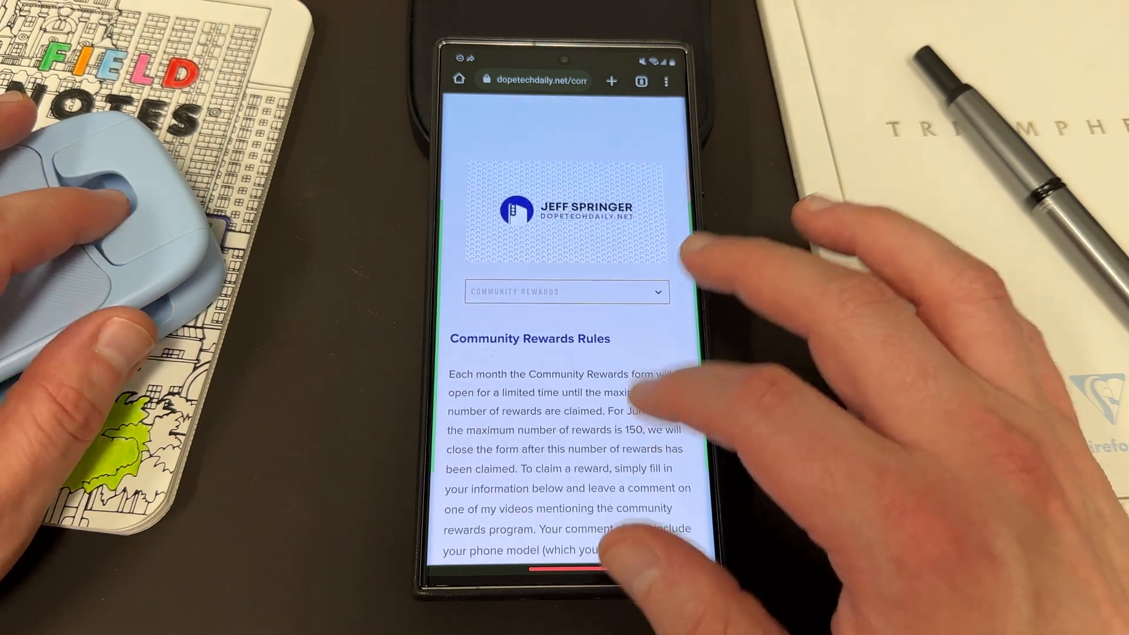
{"action": "scroll", "scroll_direction": "down", "scroll_amount": 3}
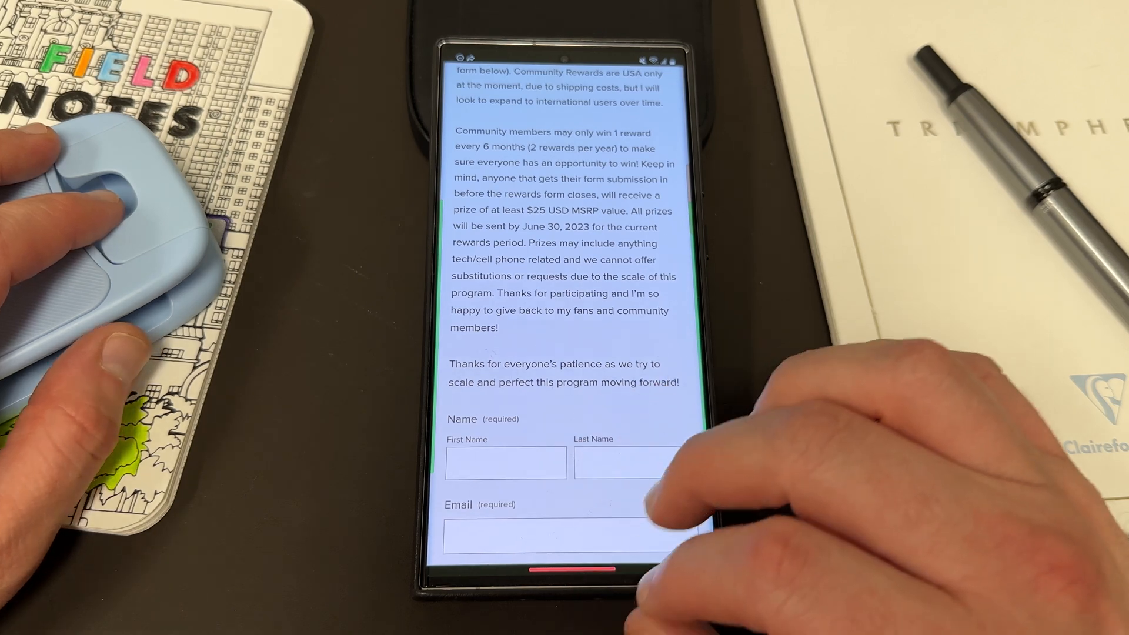
{"action": "key", "text": "home"}
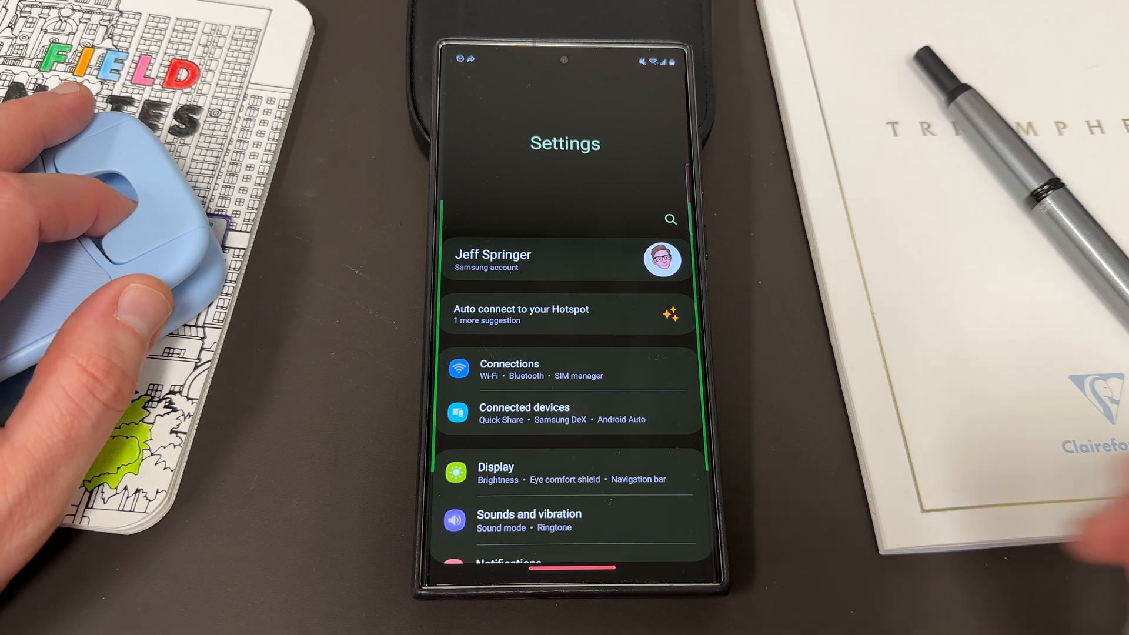
Scroll the main Settings menu down to Apps and open it
{"action": "scroll", "scroll_direction": "down", "scroll_amount": 3}
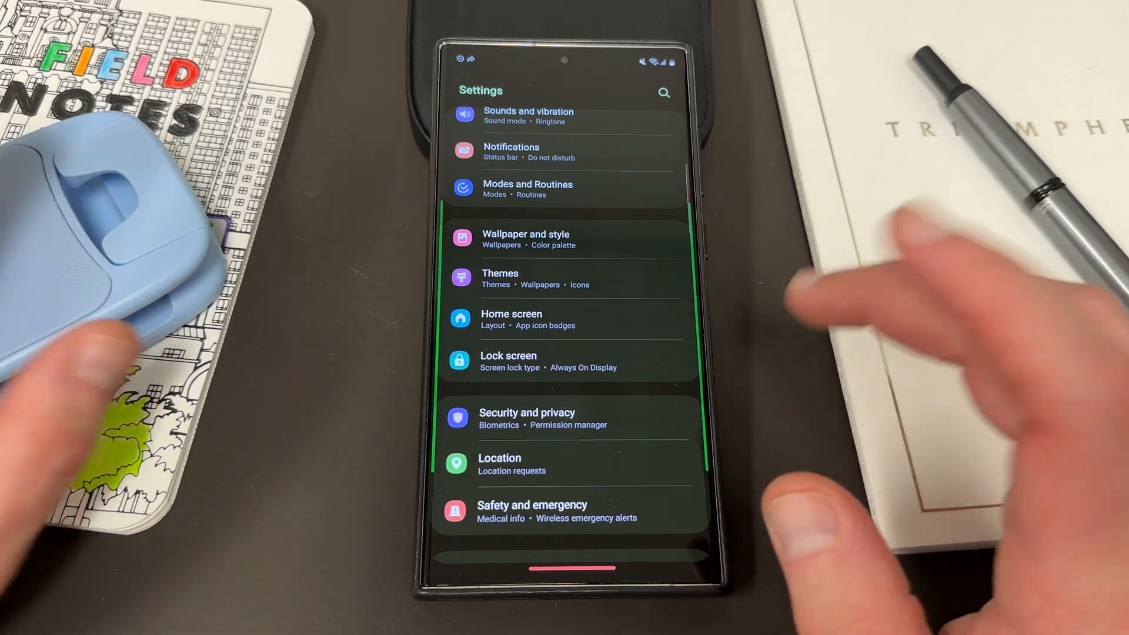
{"action": "scroll", "scroll_direction": "down", "scroll_amount": 3}
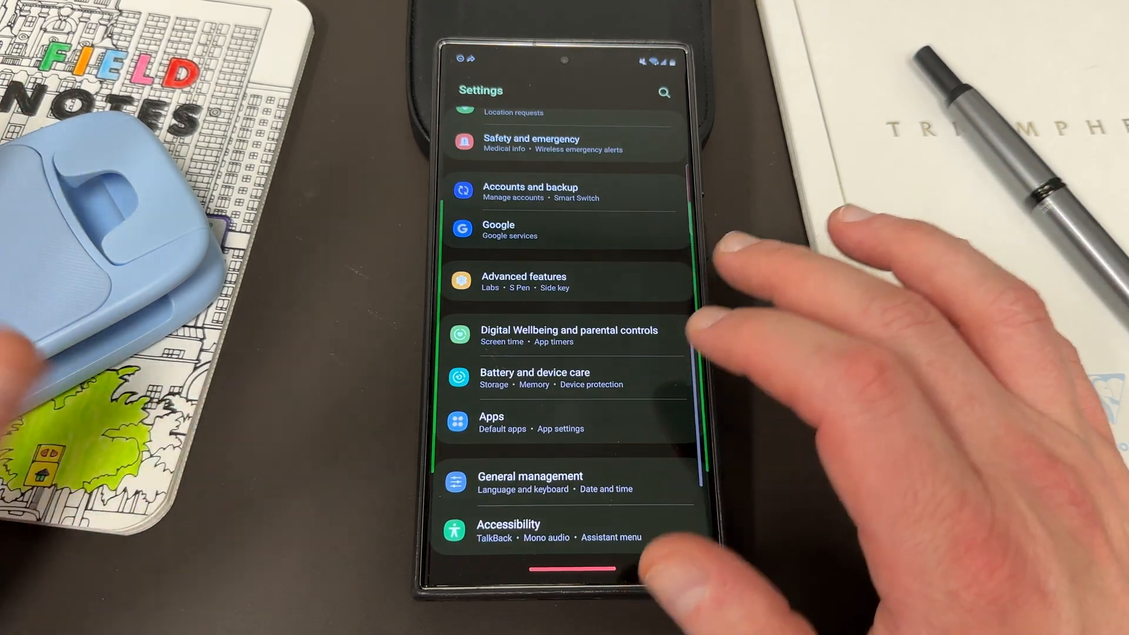
{"action": "scroll", "scroll_direction": "down", "scroll_amount": 3}
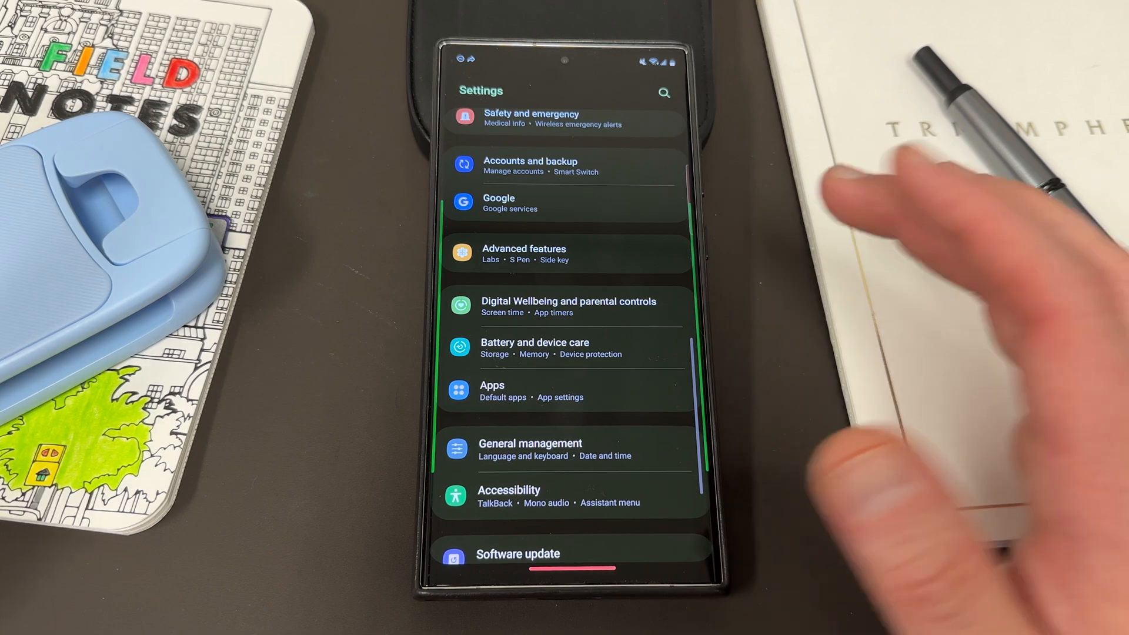
{"action": "left_click", "coordinate": [493, 391]}
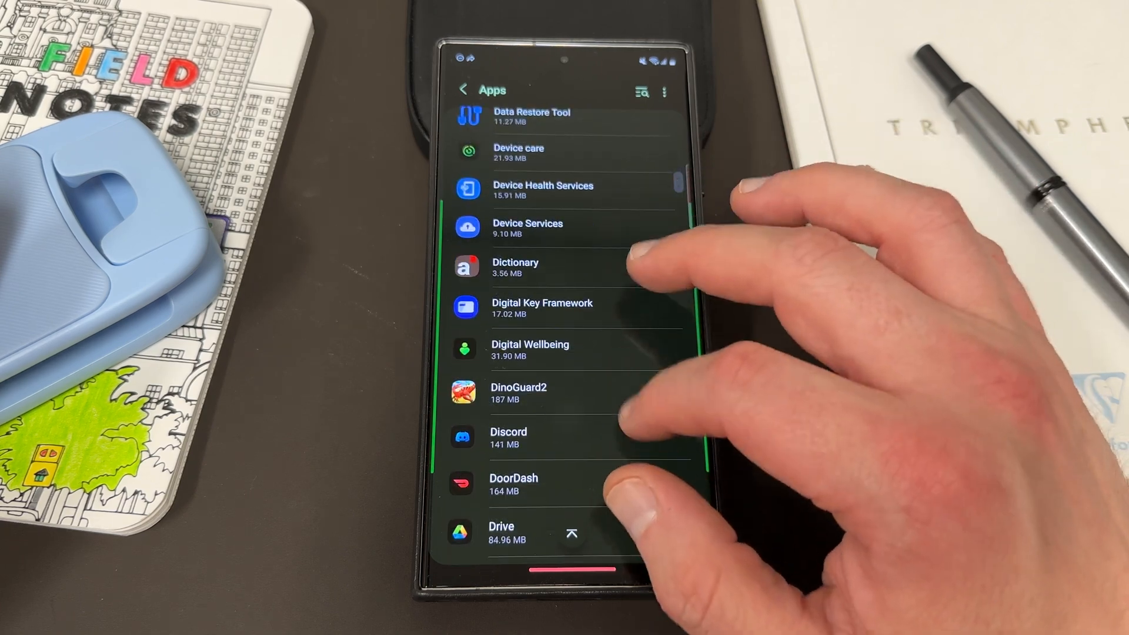
Scroll the installed apps list to Expert RAW and open its App info
{"action": "scroll", "scroll_direction": "down", "scroll_amount": 3}
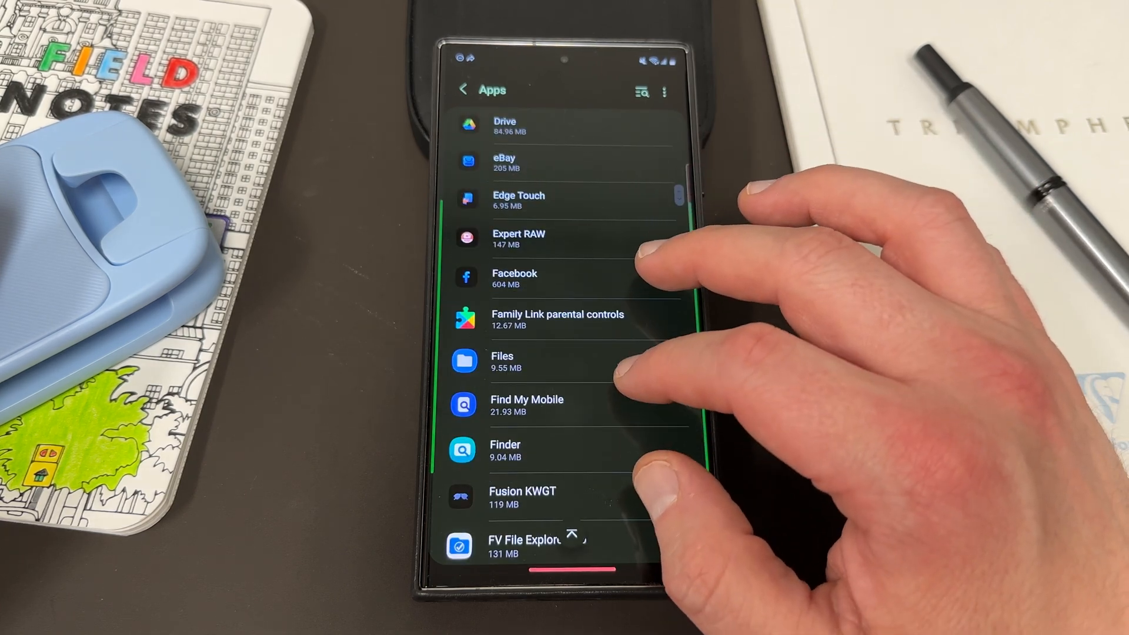
{"action": "left_click", "coordinate": [519, 238]}
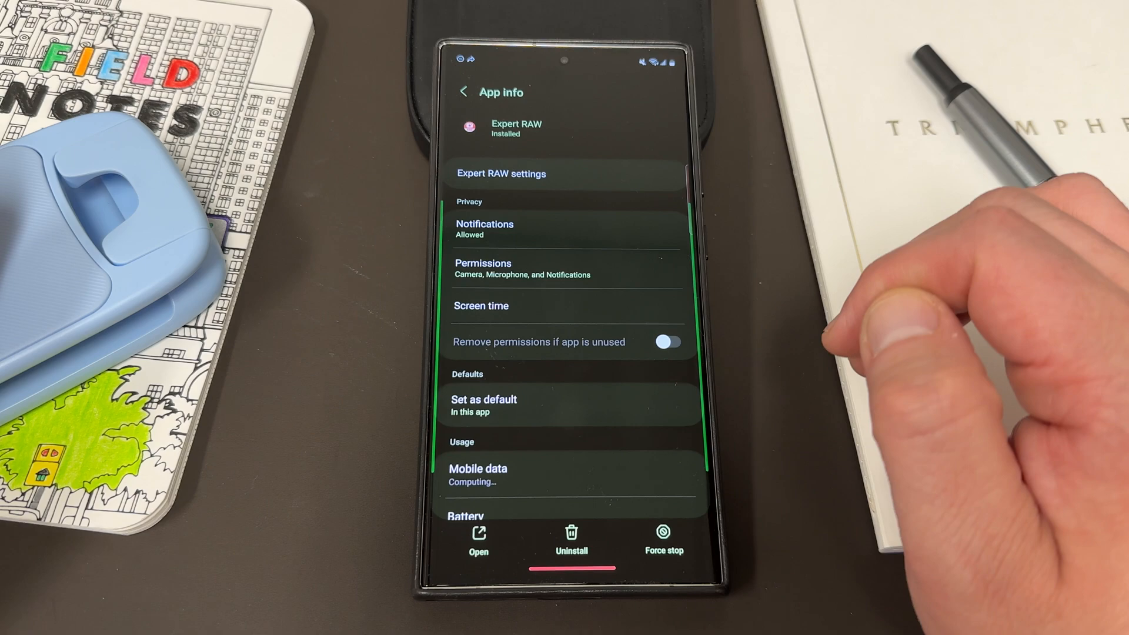
View Expert RAW's 148 MB storage breakdown, then go back to the Apps list
{"action": "scroll", "scroll_direction": "down", "scroll_amount": 3}
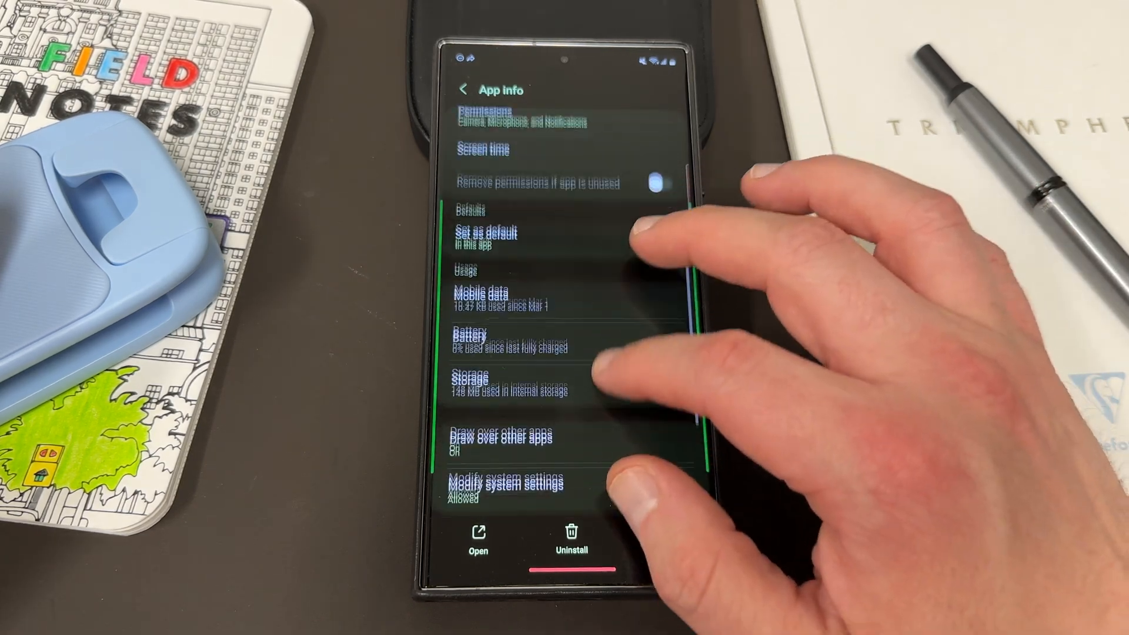
{"action": "left_click", "coordinate": [472, 382]}
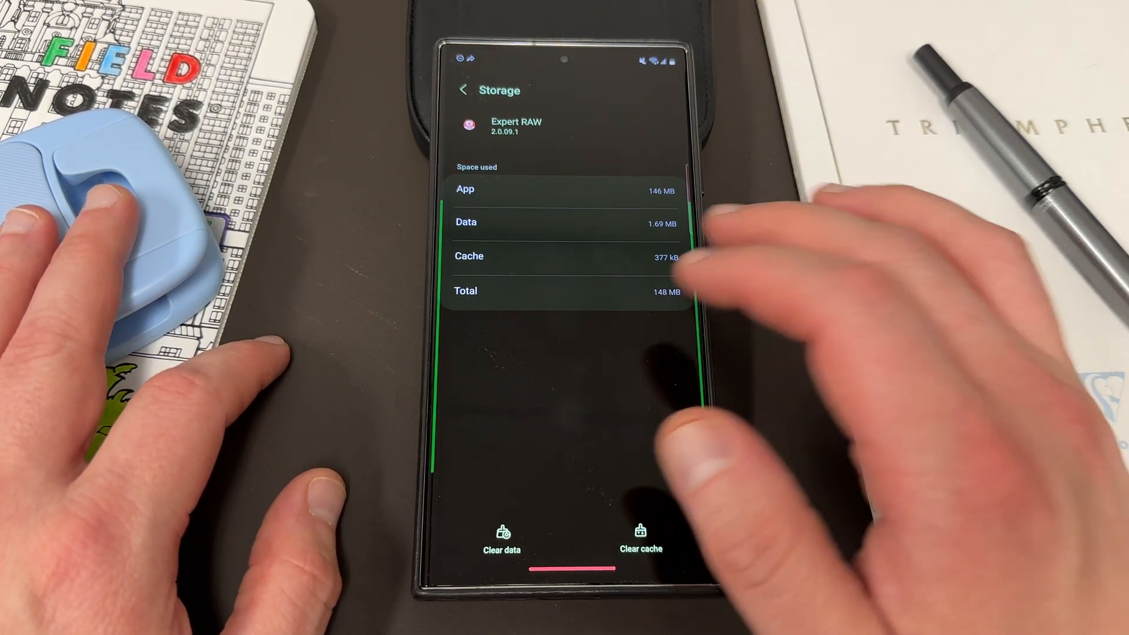
{"action": "left_click", "coordinate": [463, 90]}
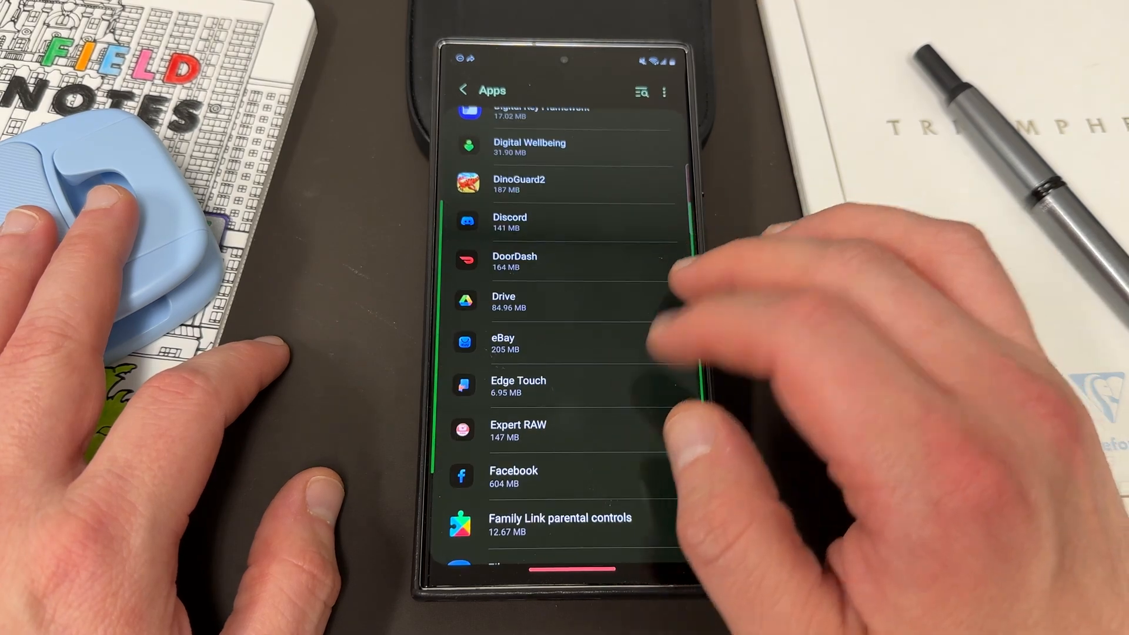
View Spotify's storage usage (2.45 GB total, 572 MB cache), then return to its App info
{"action": "scroll", "scroll_direction": "down", "scroll_amount": 3}
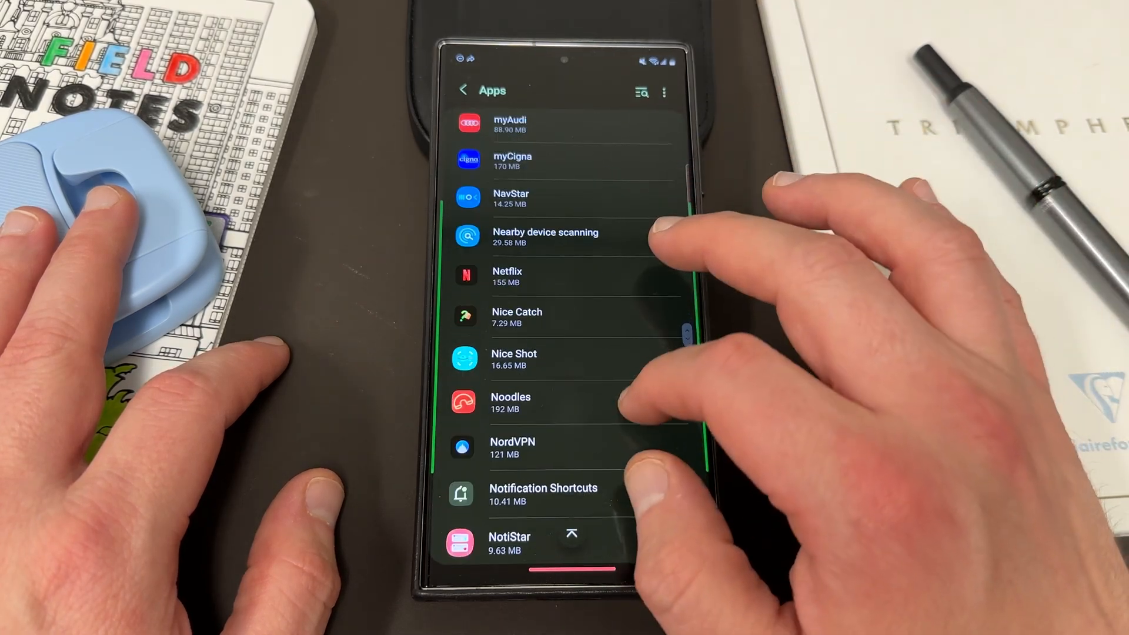
{"action": "scroll", "scroll_direction": "down", "scroll_amount": 3}
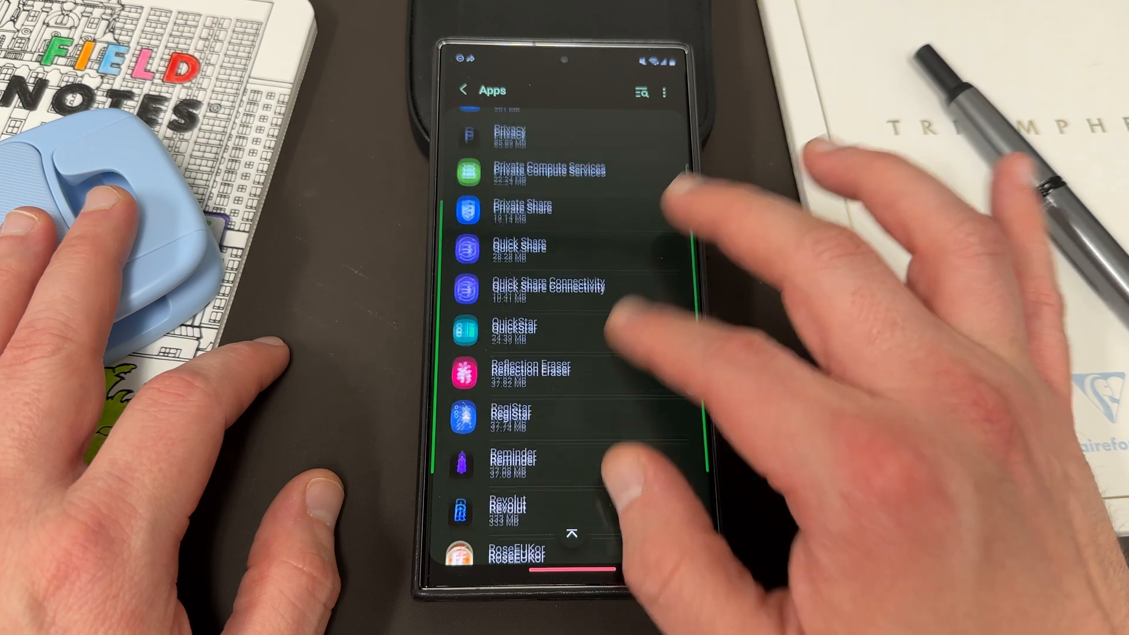
{"action": "scroll", "scroll_direction": "down", "scroll_amount": 3}
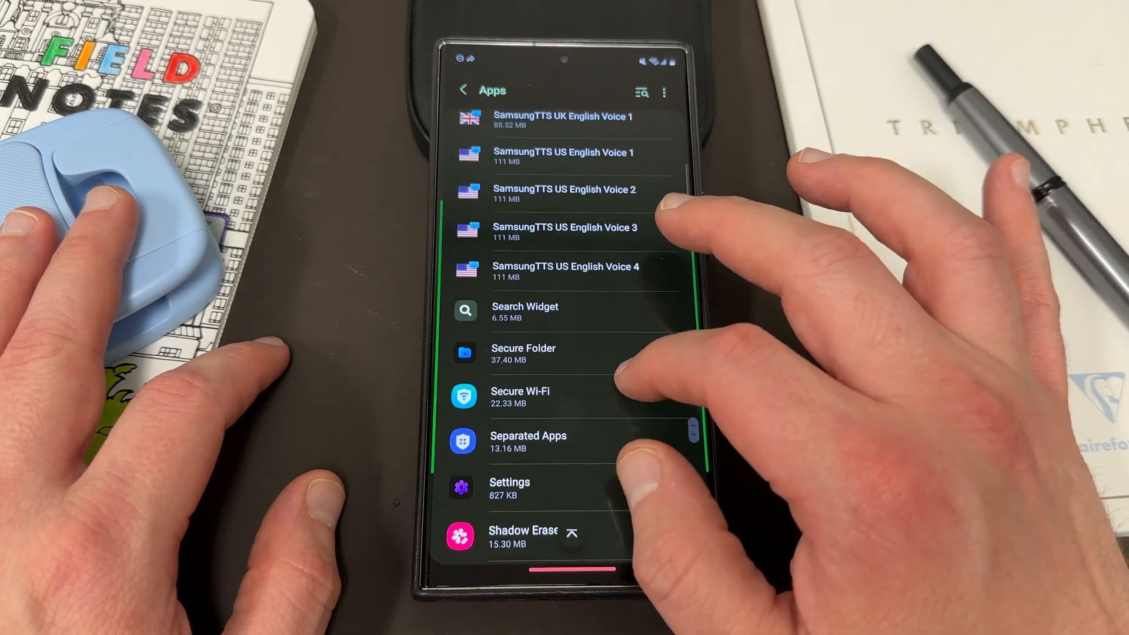
{"action": "scroll", "scroll_direction": "down", "scroll_amount": 3}
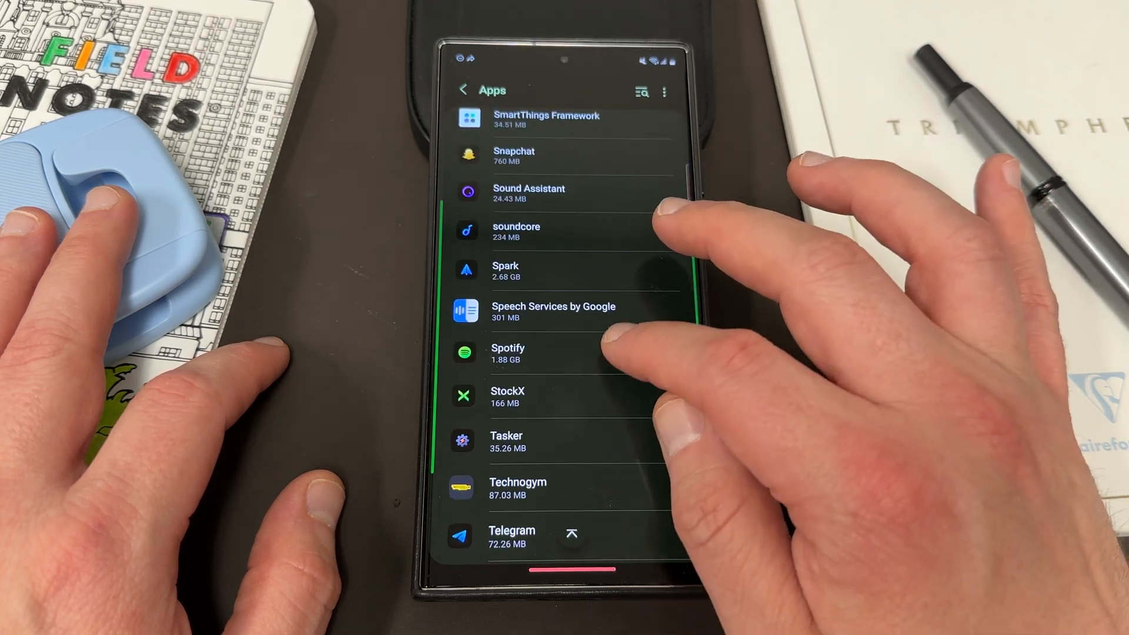
{"action": "left_click", "coordinate": [508, 353]}
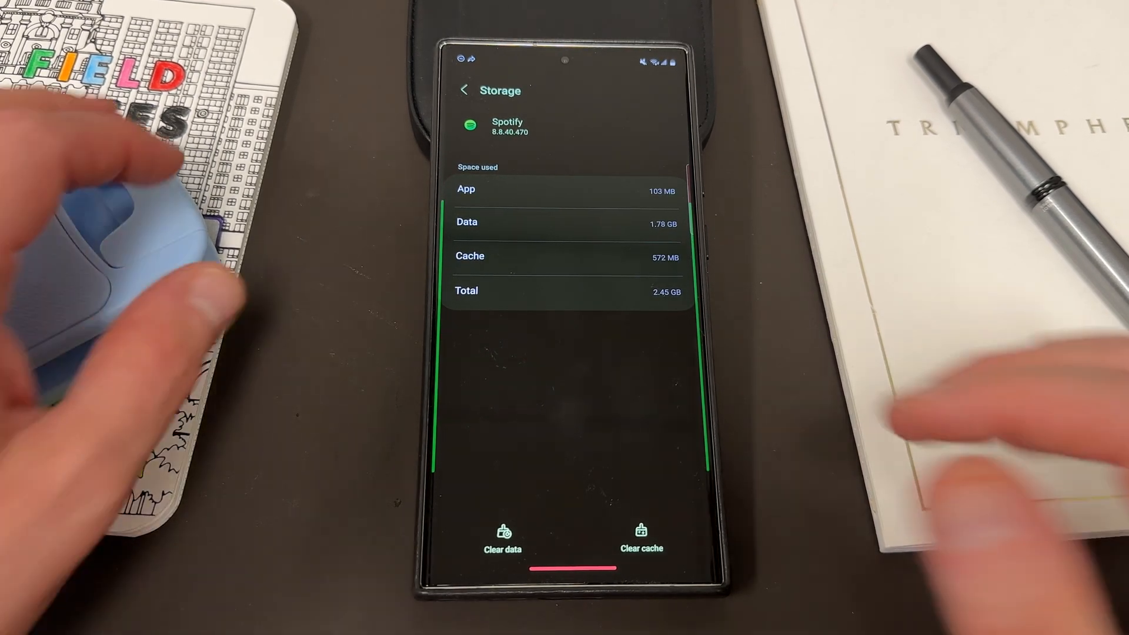
{"action": "left_click", "coordinate": [465, 90]}
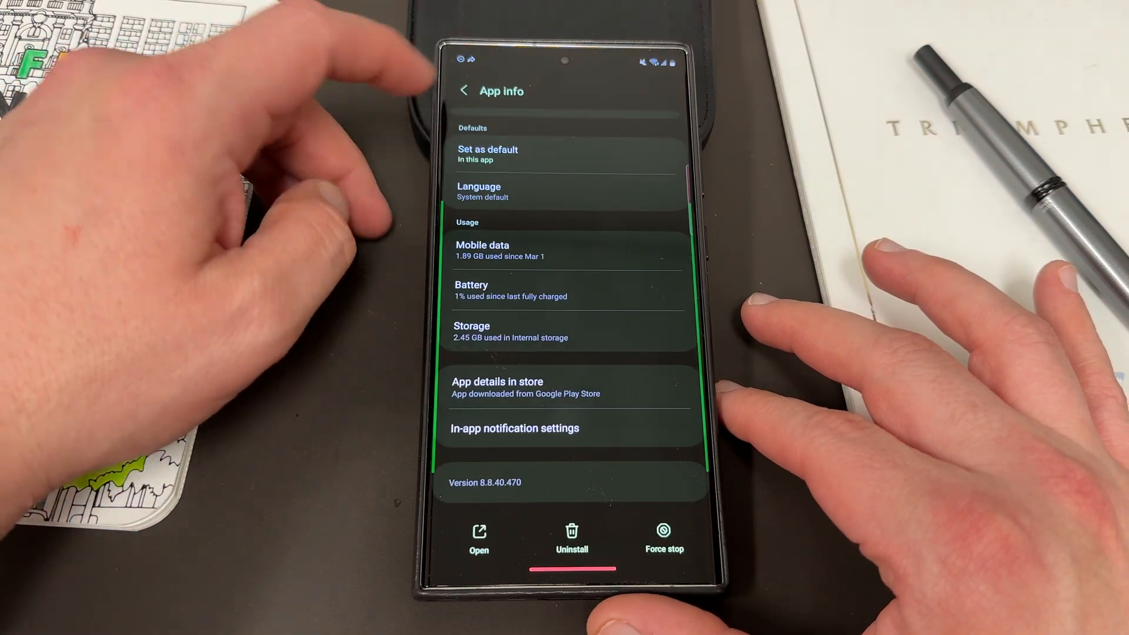
Back out of Spotify's App info and the Apps list to the main Settings menu
{"action": "left_click", "coordinate": [464, 90]}
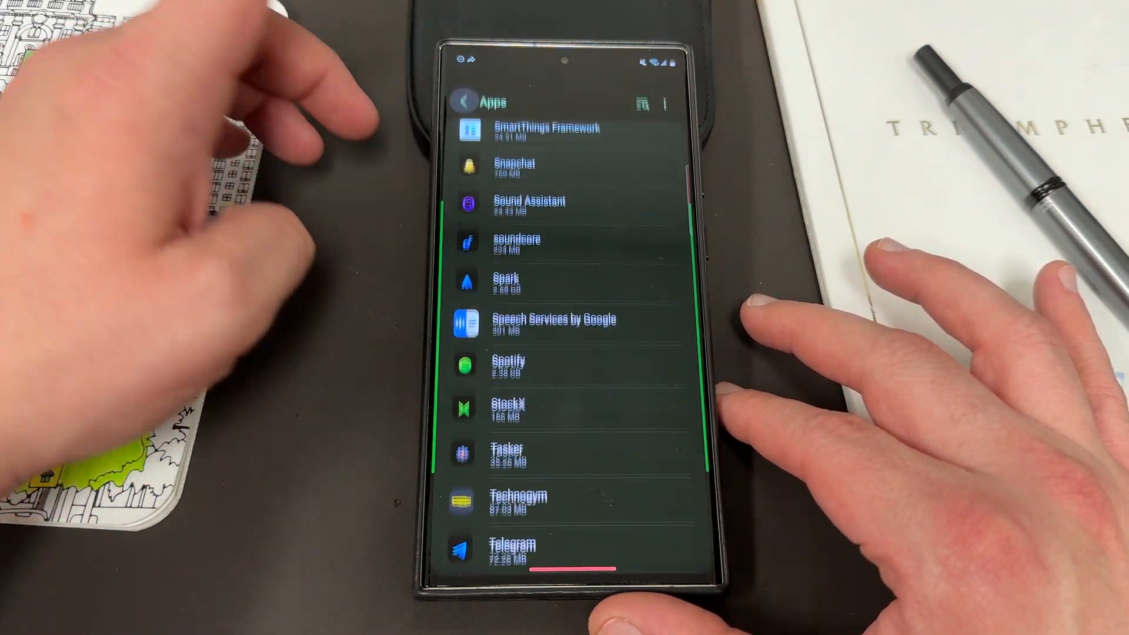
{"action": "left_click", "coordinate": [465, 102]}
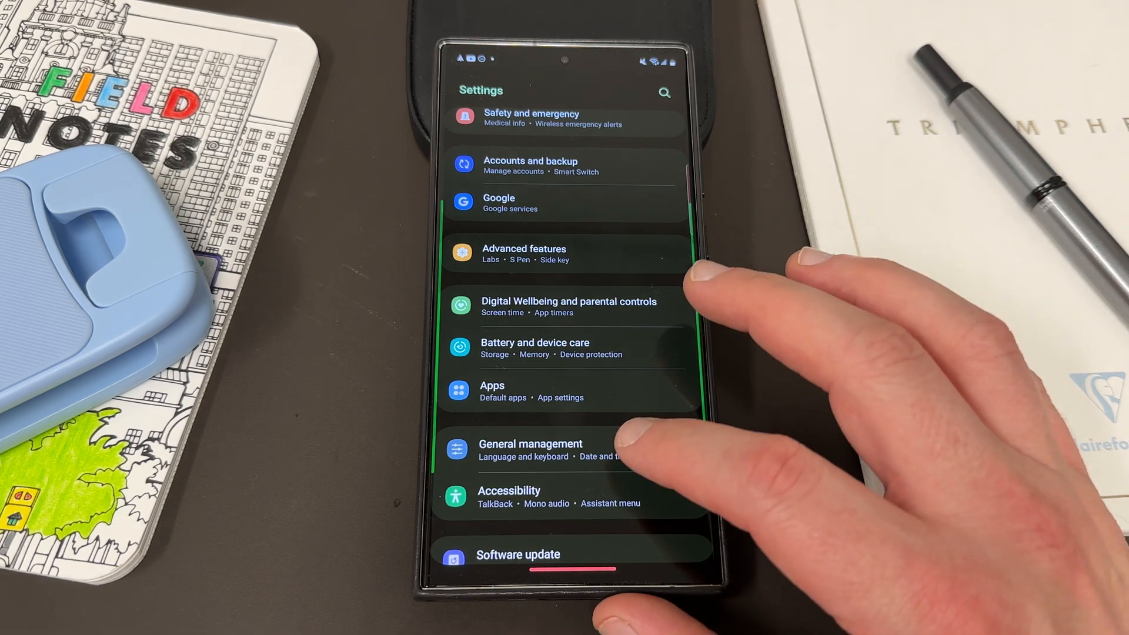
Look over Accessibility's Visibility enhancements, then open Developer options
{"action": "left_click", "coordinate": [510, 497]}
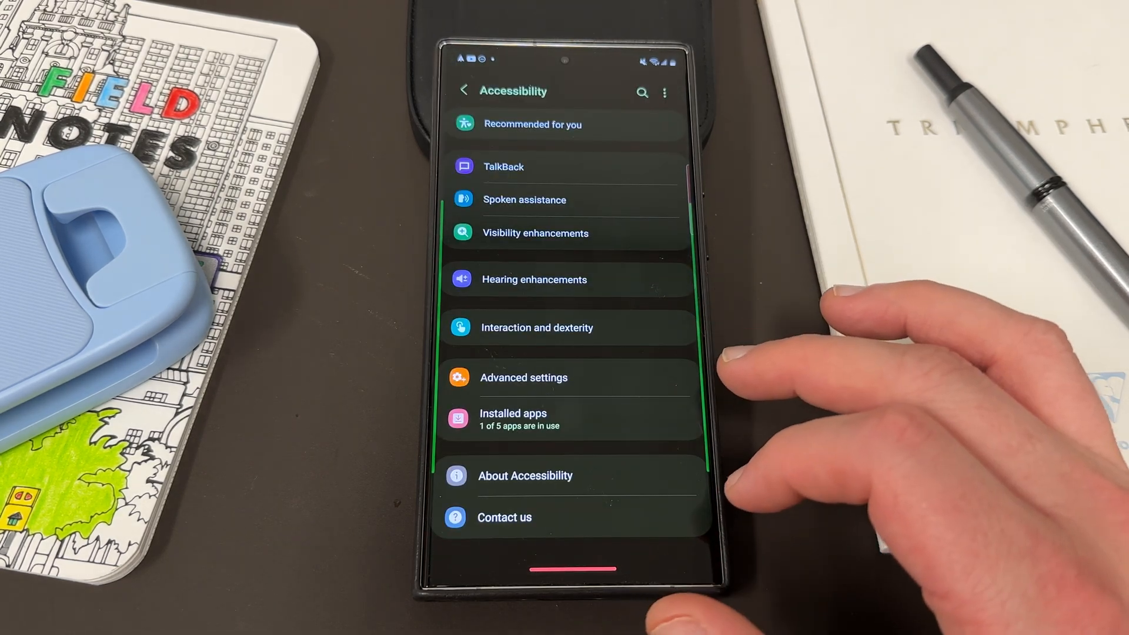
{"action": "left_click", "coordinate": [535, 232]}
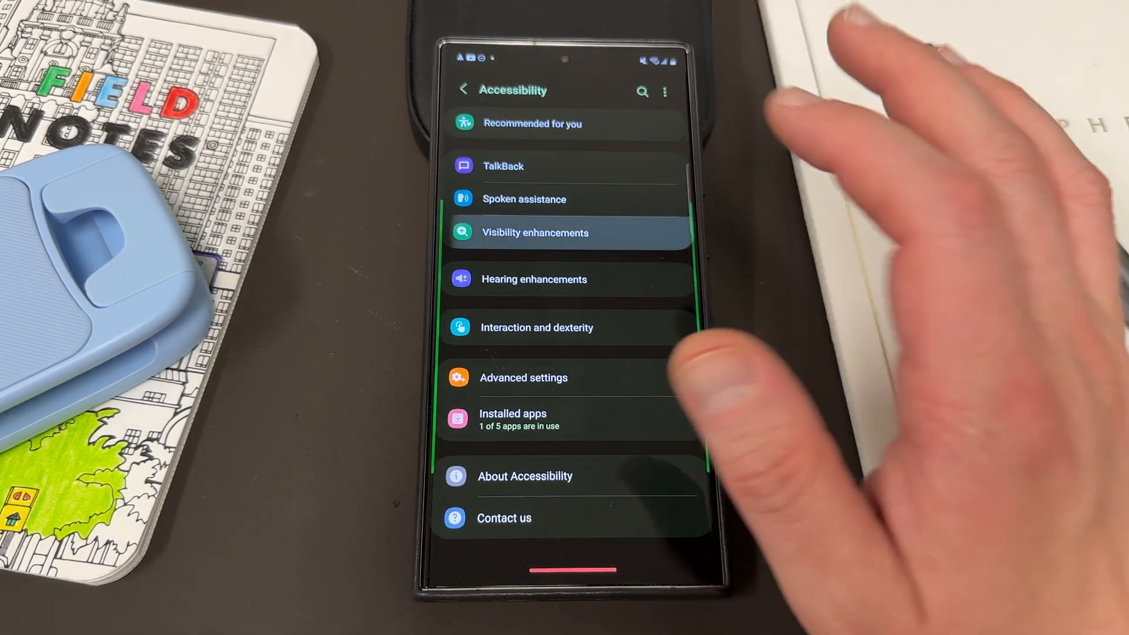
{"action": "left_click", "coordinate": [535, 233]}
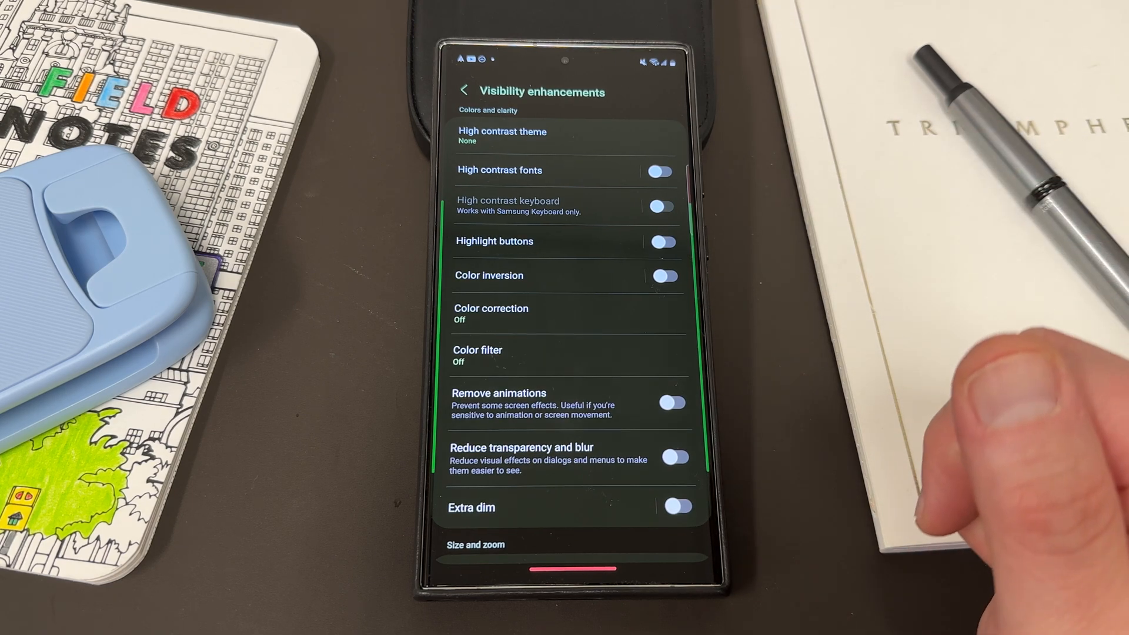
{"action": "left_click", "coordinate": [466, 88]}
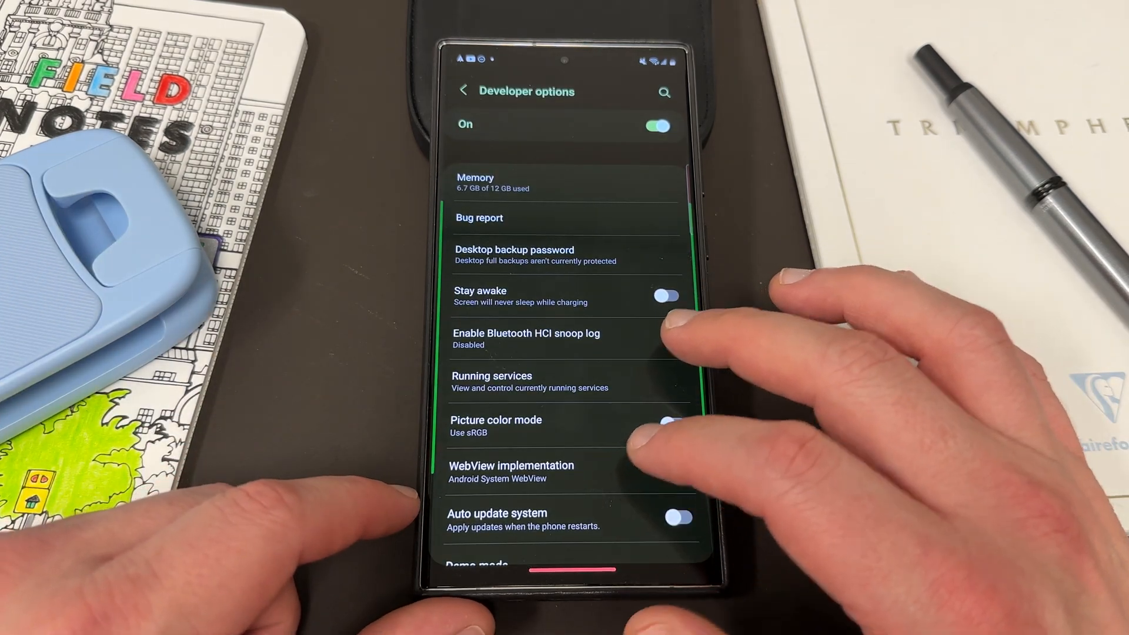
Search settings for 'anima' to reach the window, transition and animator scales, all at 1x
{"action": "left_click", "coordinate": [664, 92]}
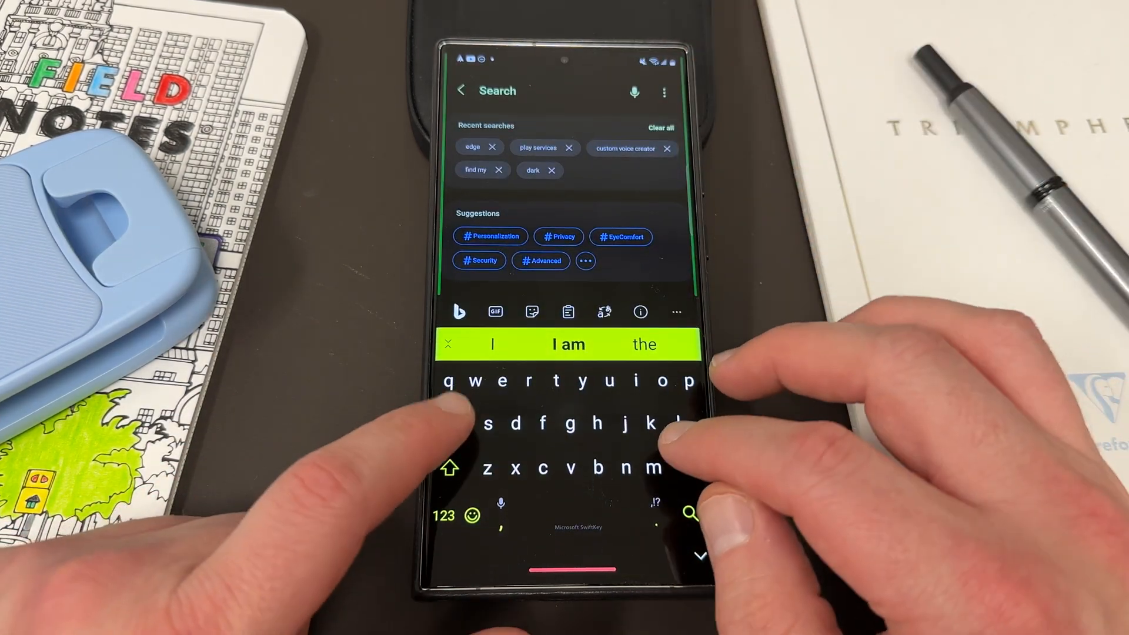
{"action": "type", "text": "anim"}
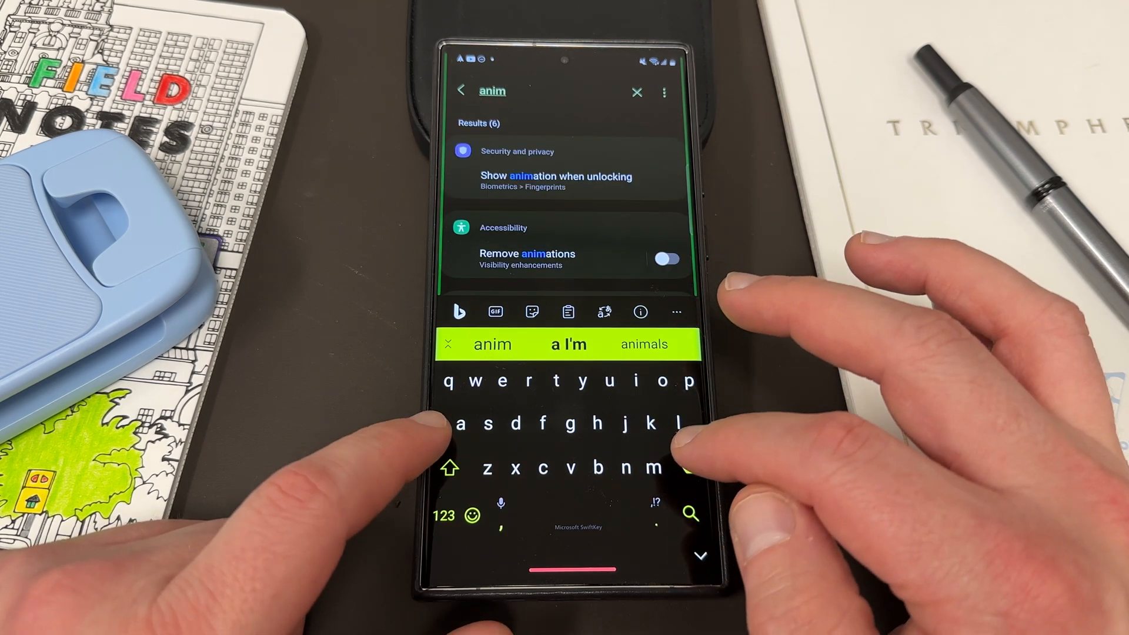
{"action": "type", "text": "a"}
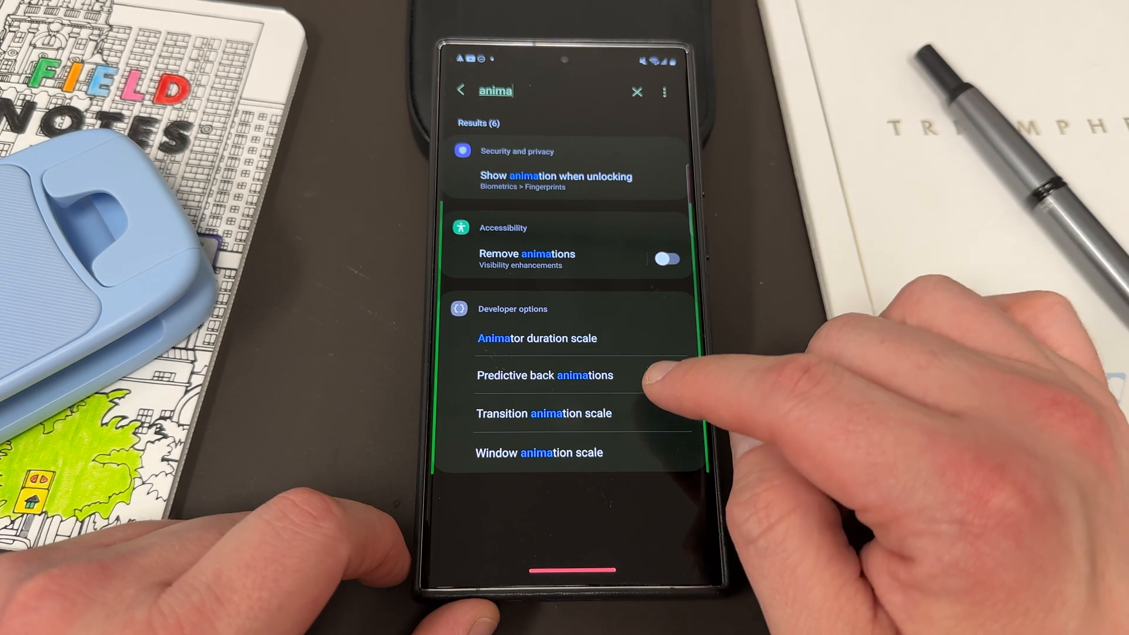
{"action": "left_click", "coordinate": [663, 258]}
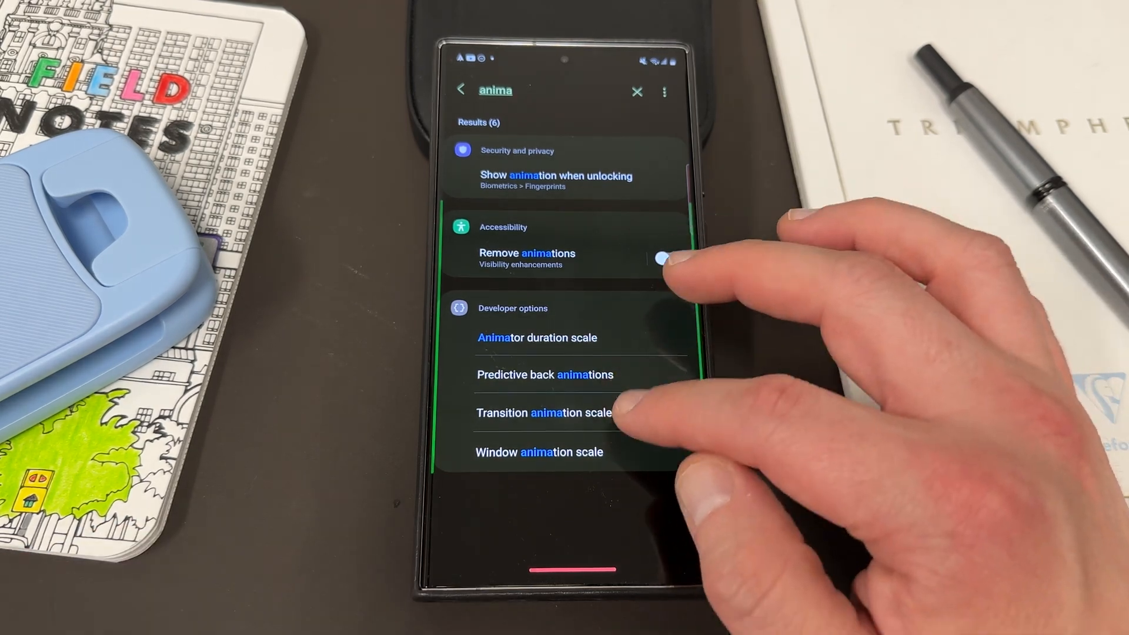
{"action": "left_click", "coordinate": [513, 308]}
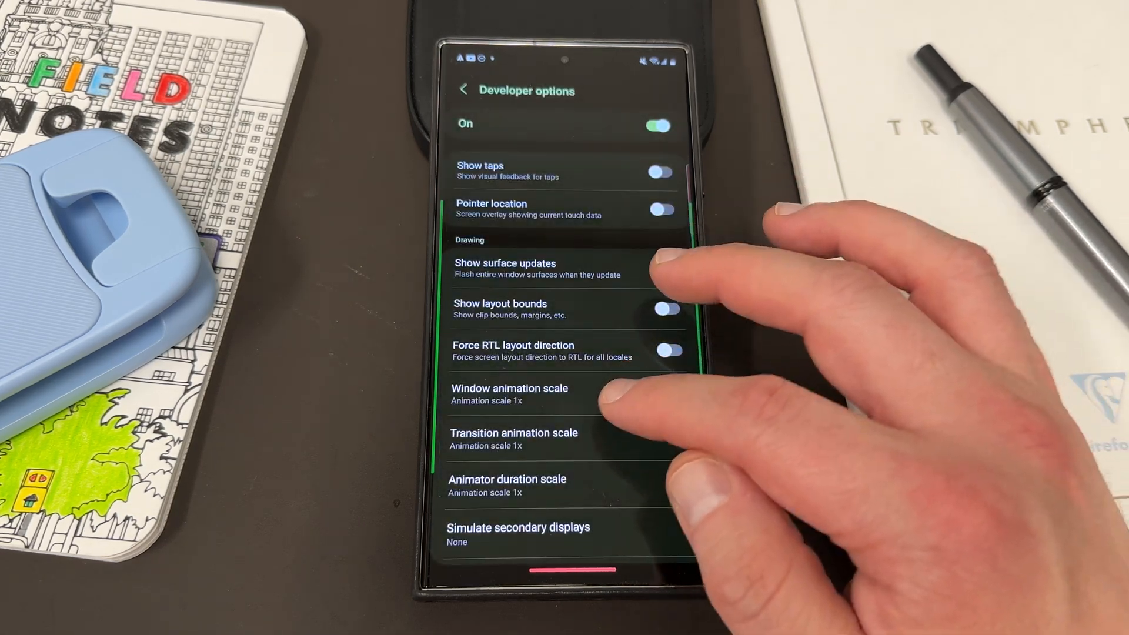
{"action": "left_click", "coordinate": [509, 395]}
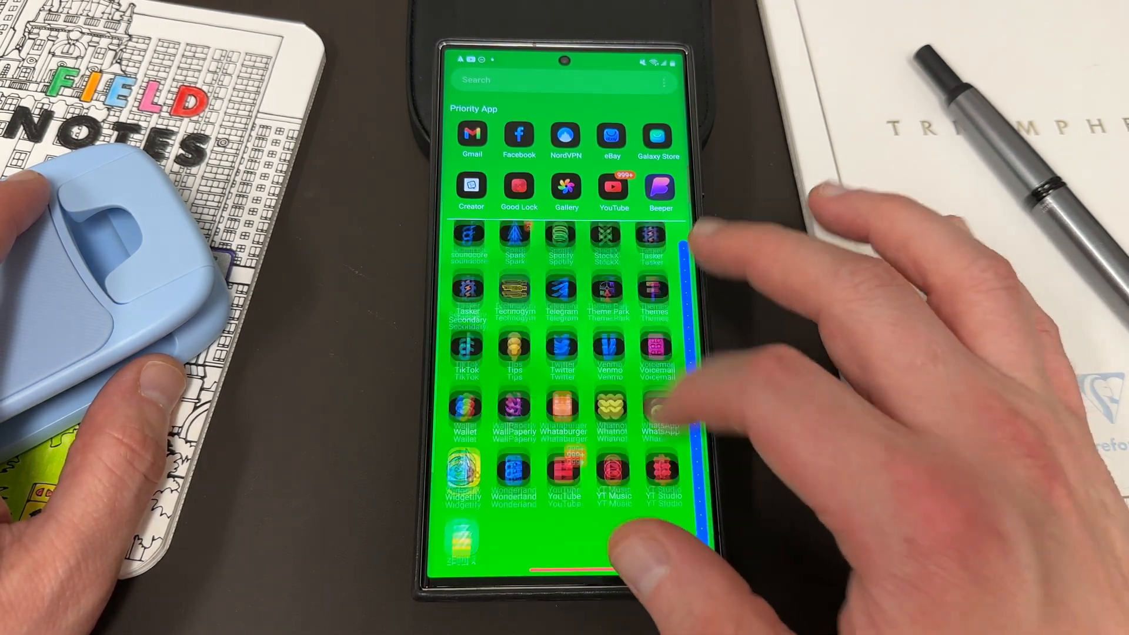
Run Analyze storage in My Files to list unused apps with their sizes
{"action": "scroll", "scroll_direction": "down", "scroll_amount": 3}
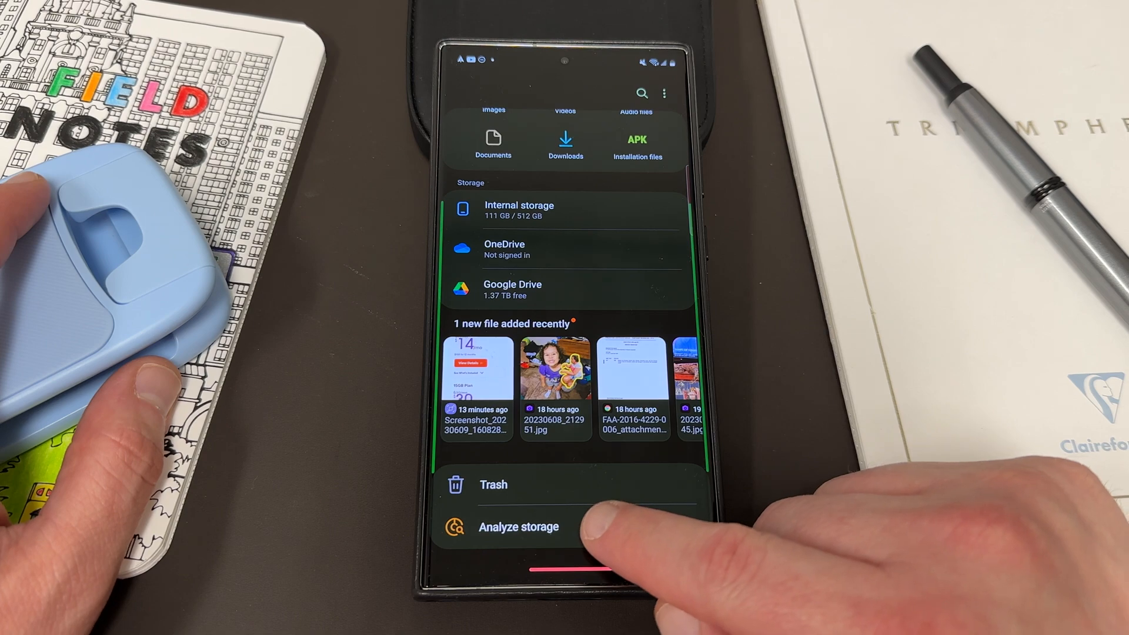
{"action": "left_click", "coordinate": [519, 527]}
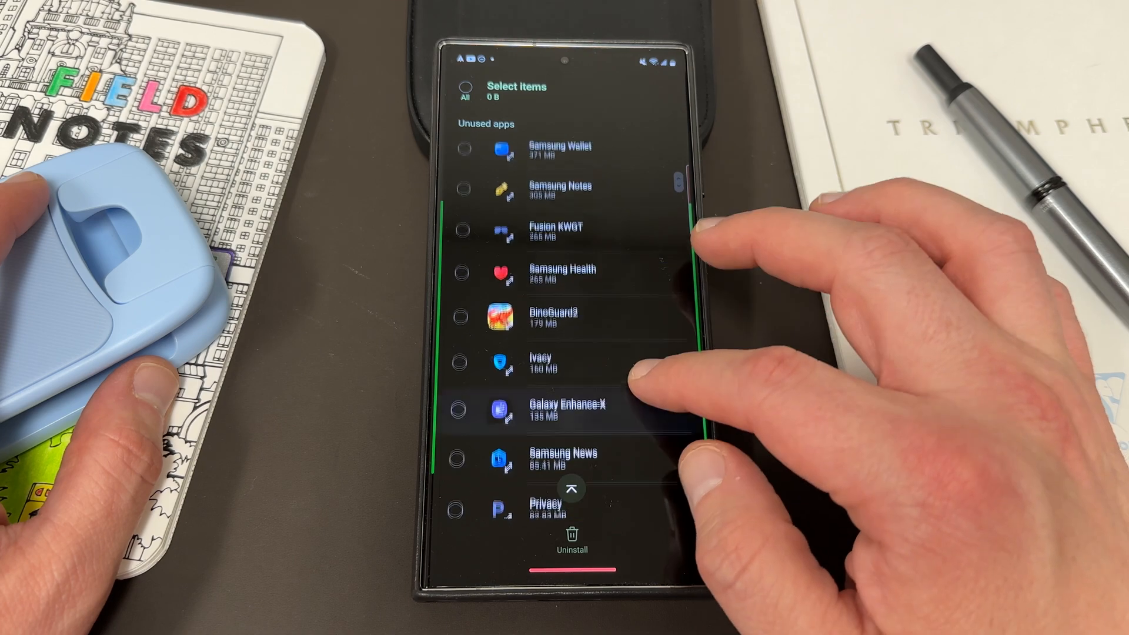
{"action": "scroll", "scroll_direction": "down", "scroll_amount": 3}
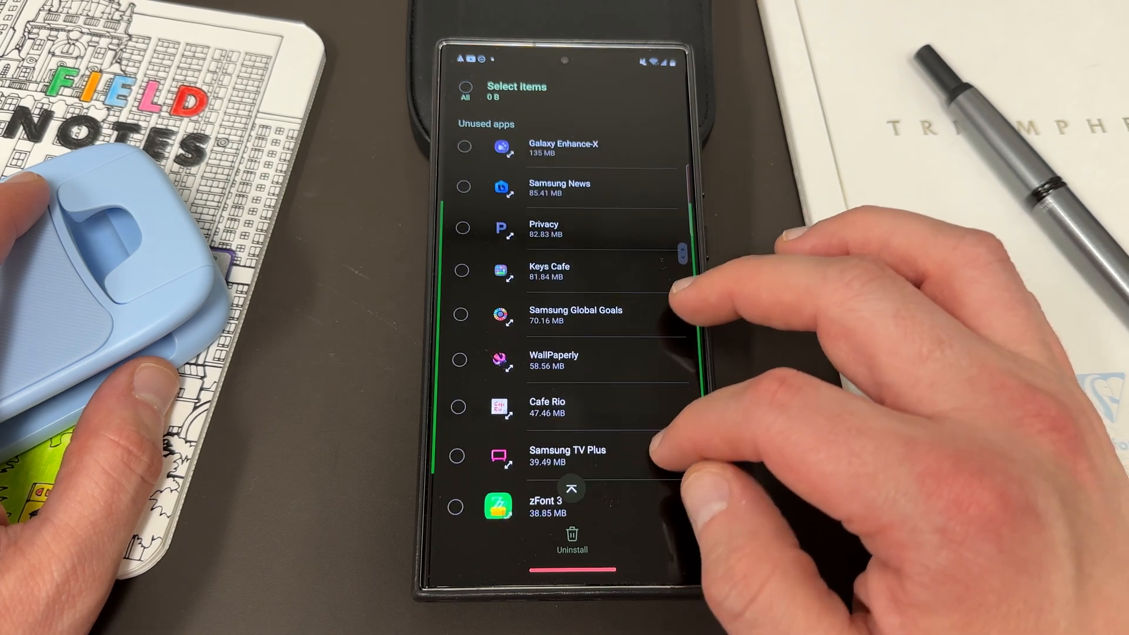
{"action": "scroll", "scroll_direction": "down", "scroll_amount": 3}
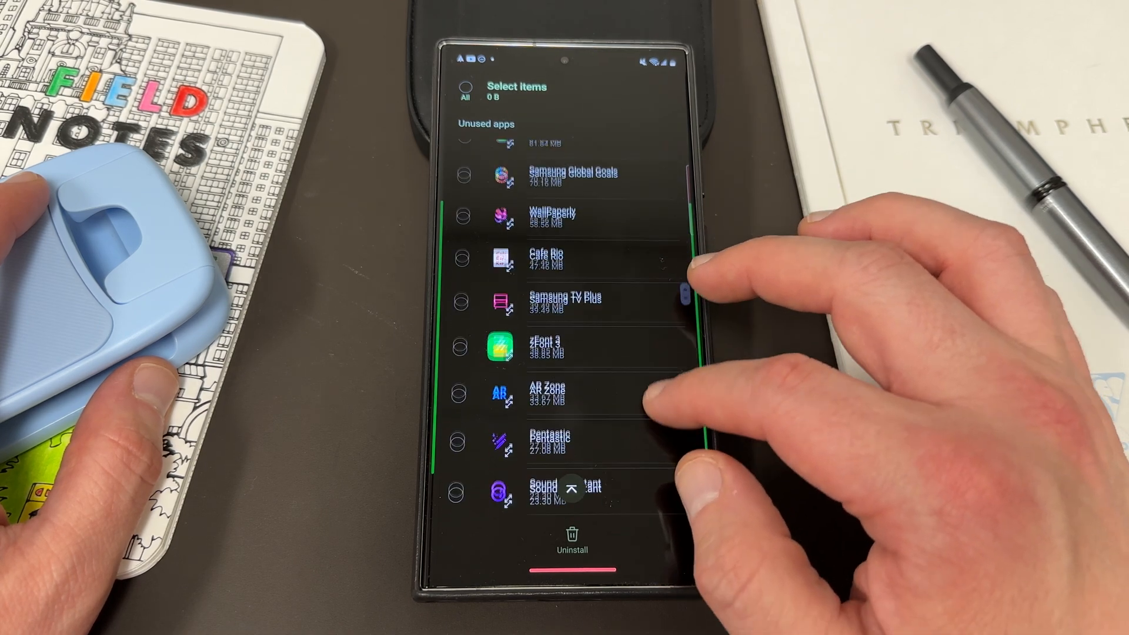
{"action": "scroll", "scroll_direction": "down", "scroll_amount": 3}
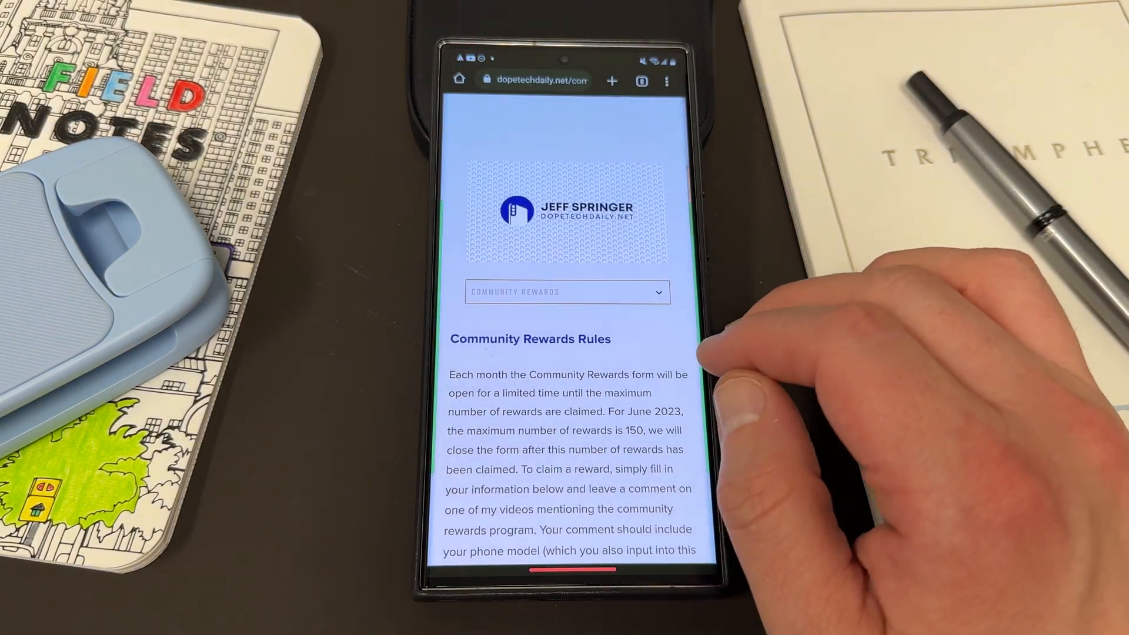
Open the Preorder section and scroll to the Galaxy Z Fold 5, Z Flip 5, and Watch 6 Mystery Box
{"action": "left_click", "coordinate": [567, 292]}
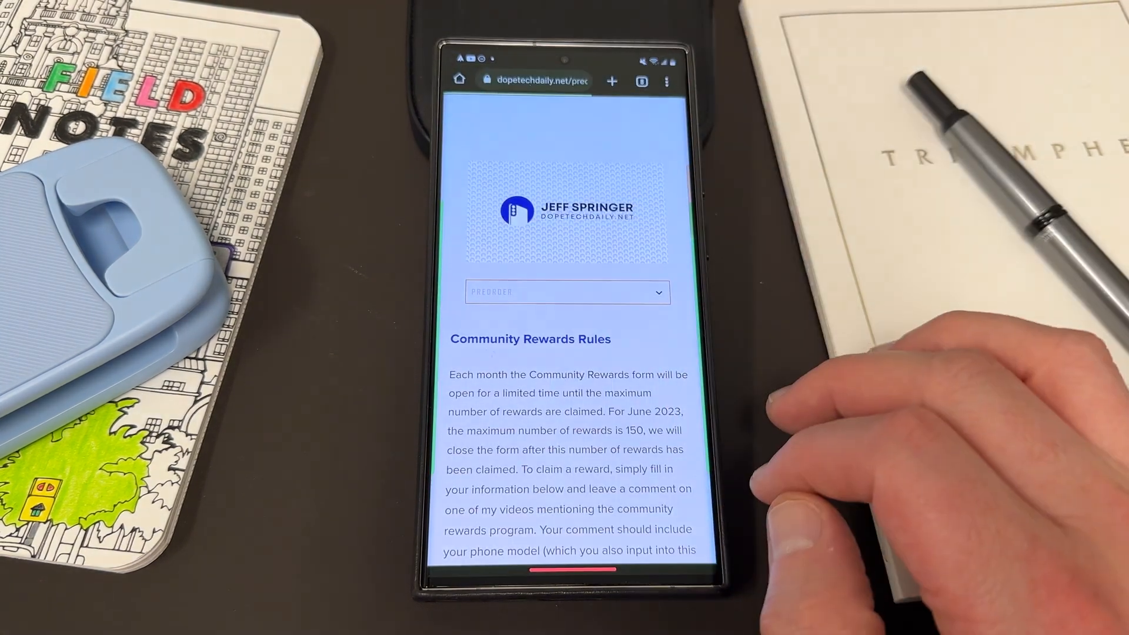
{"action": "scroll", "scroll_direction": "down", "scroll_amount": 3}
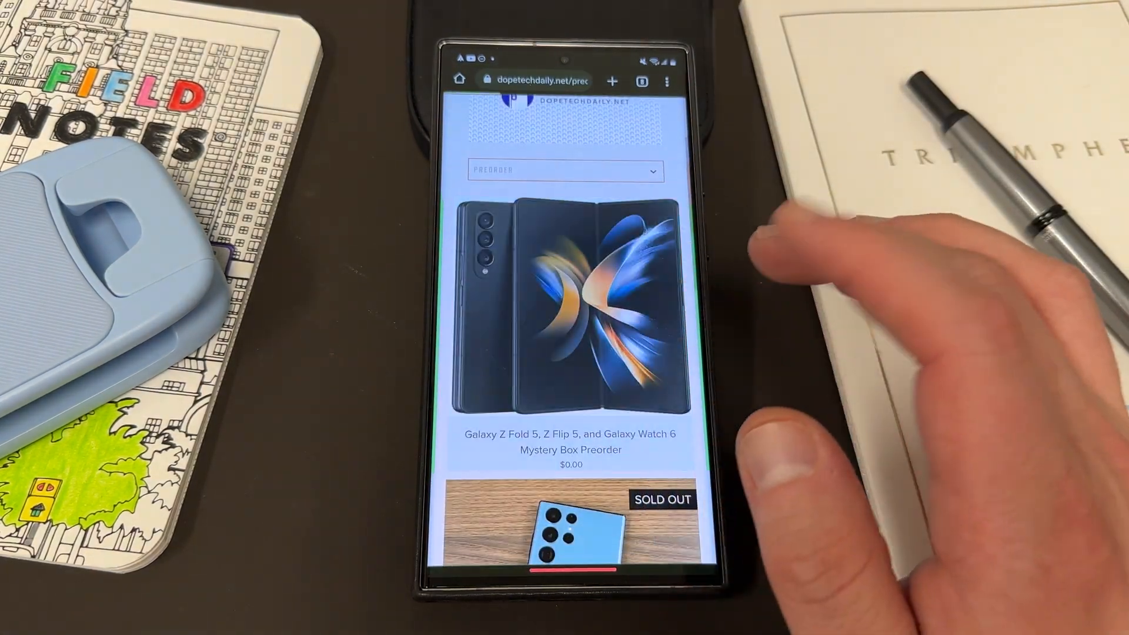